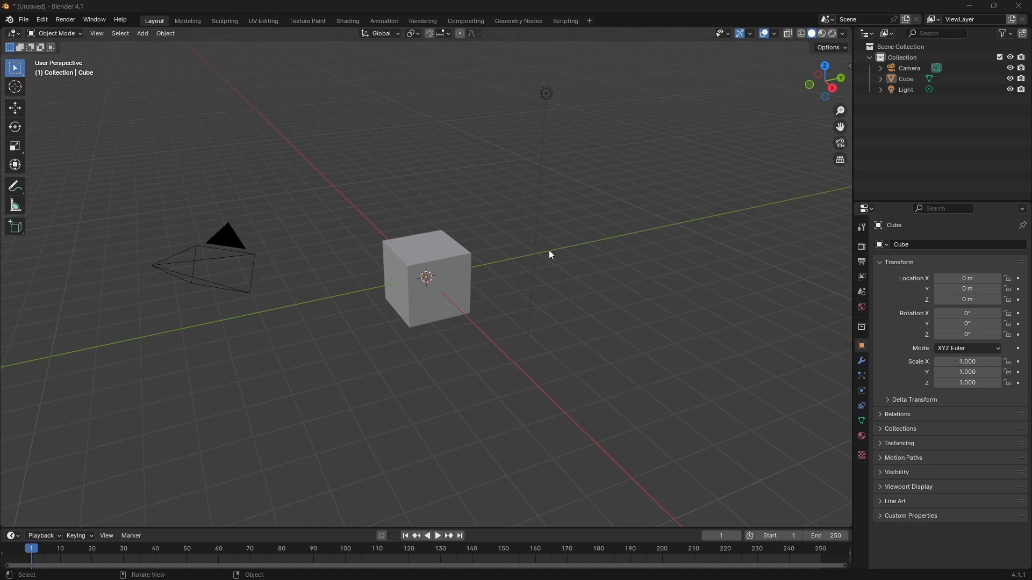
mouse_move(543, 250)
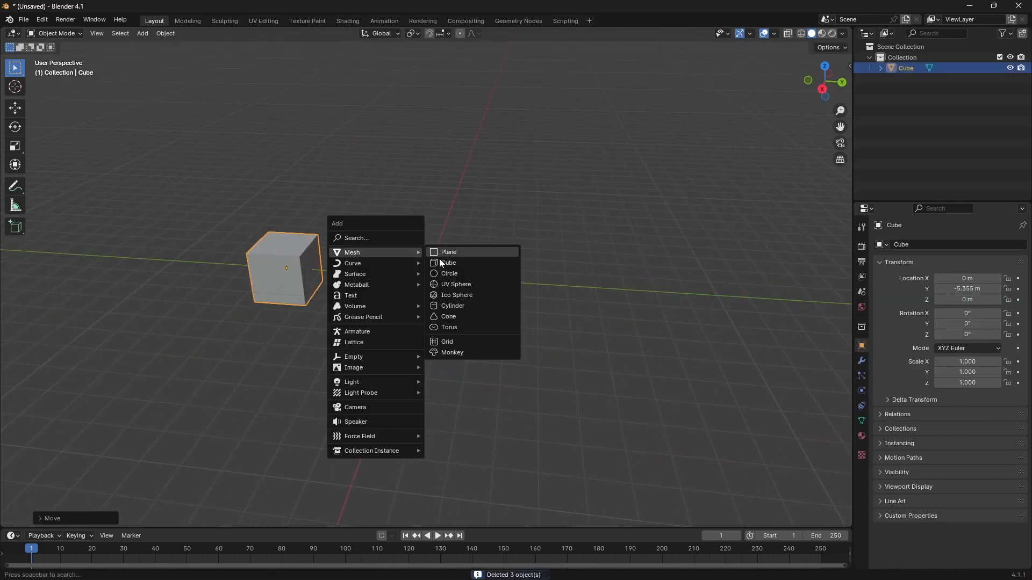
Add a second cube, Cube.001, and move it along Y to 6.5938 m opposite the first cube
left_click(448, 262)
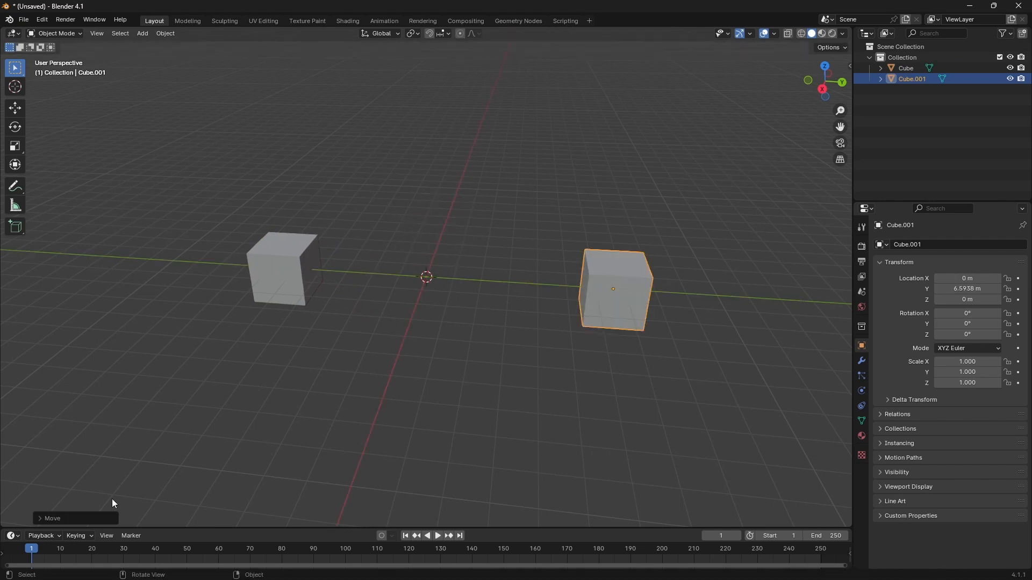
mouse_move(233, 520)
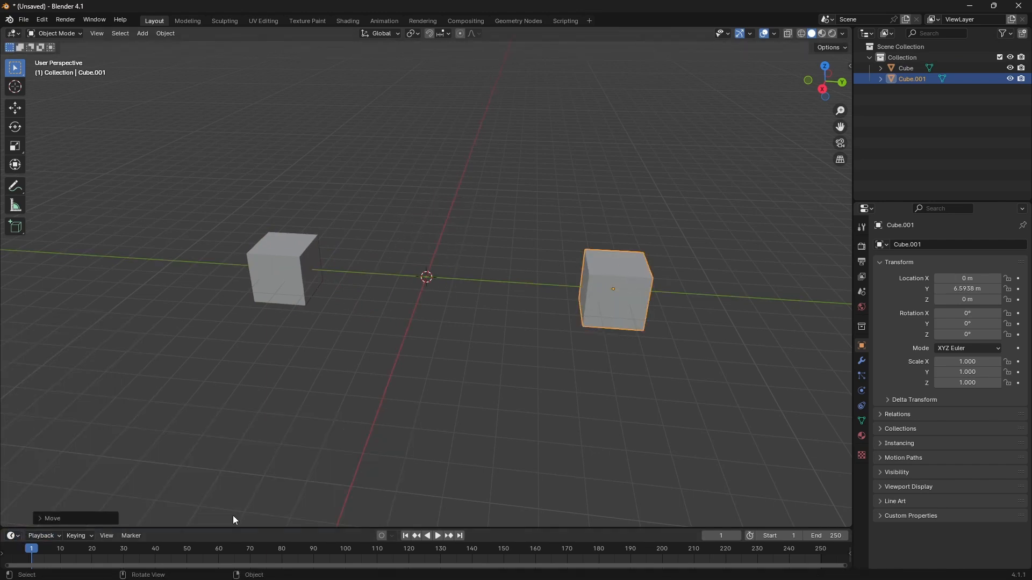
key("g")
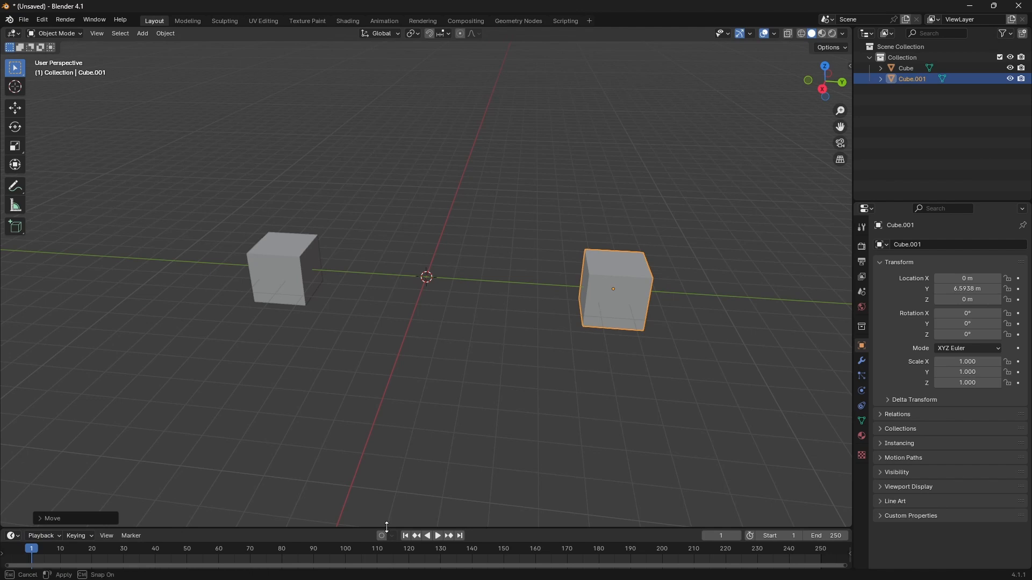
left_click(13, 389)
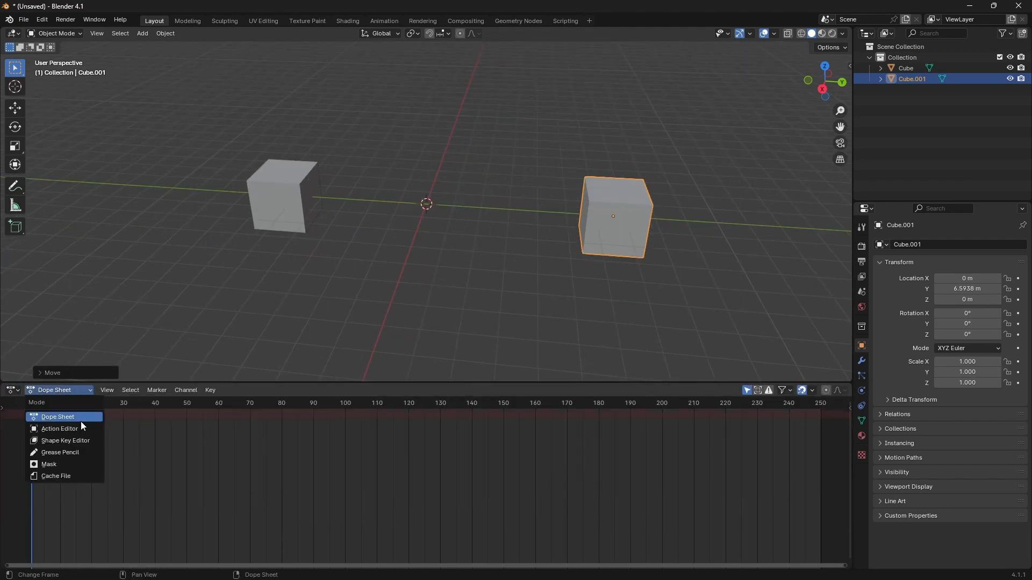
In the Action Editor, give each cube its own new action and key the first cube's location at frame 1
left_click(60, 429)
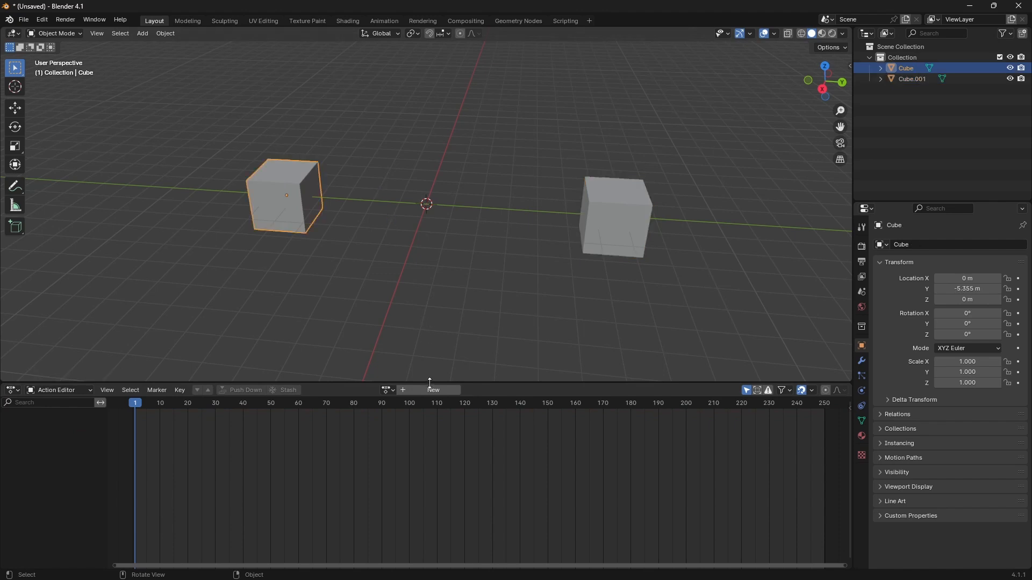
left_click(613, 216)
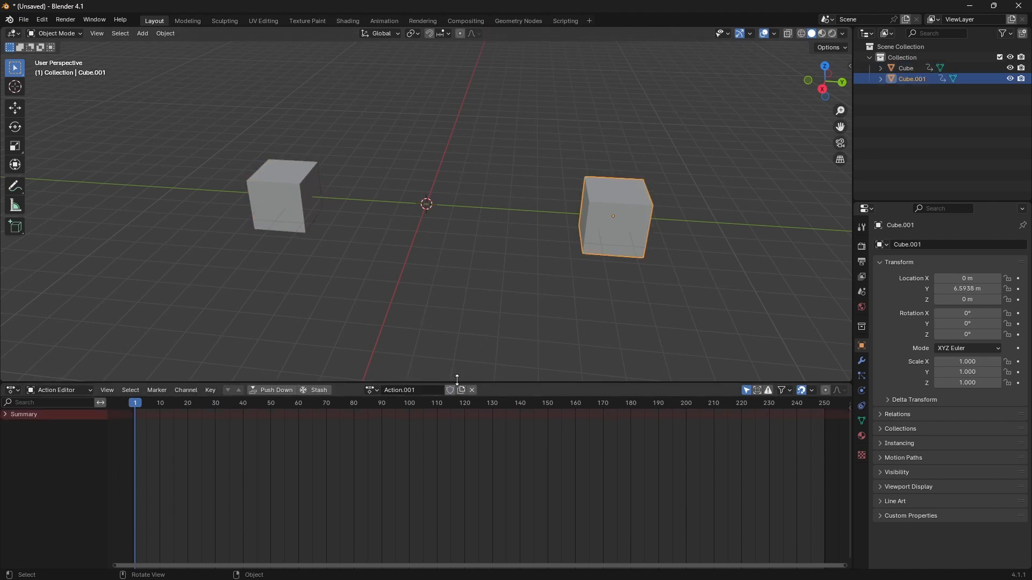
left_click(283, 195)
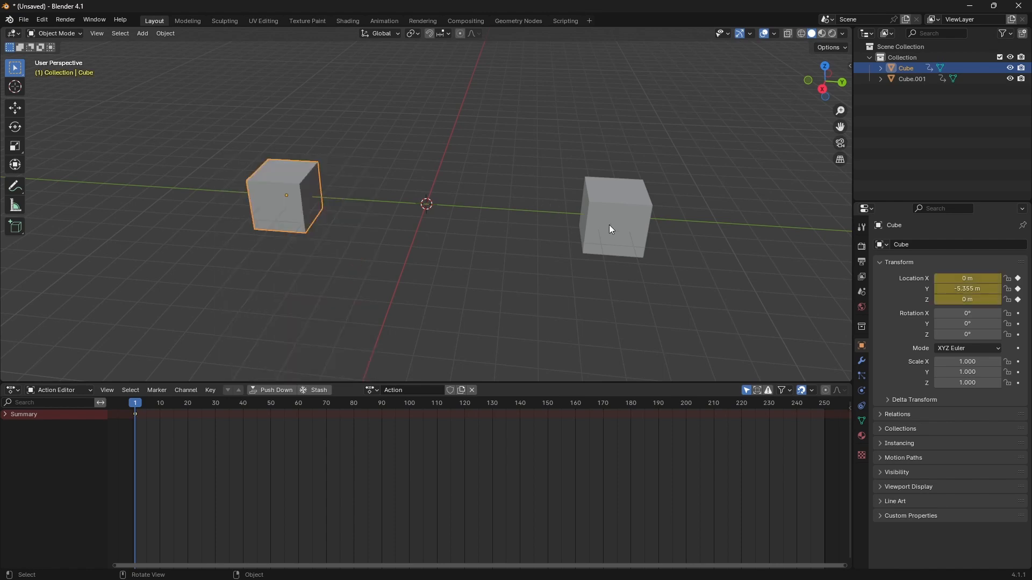
Key Cube.001 at frame 1, then at frame 40 move both cubes side by side near the origin and key their locations
left_click(614, 217)
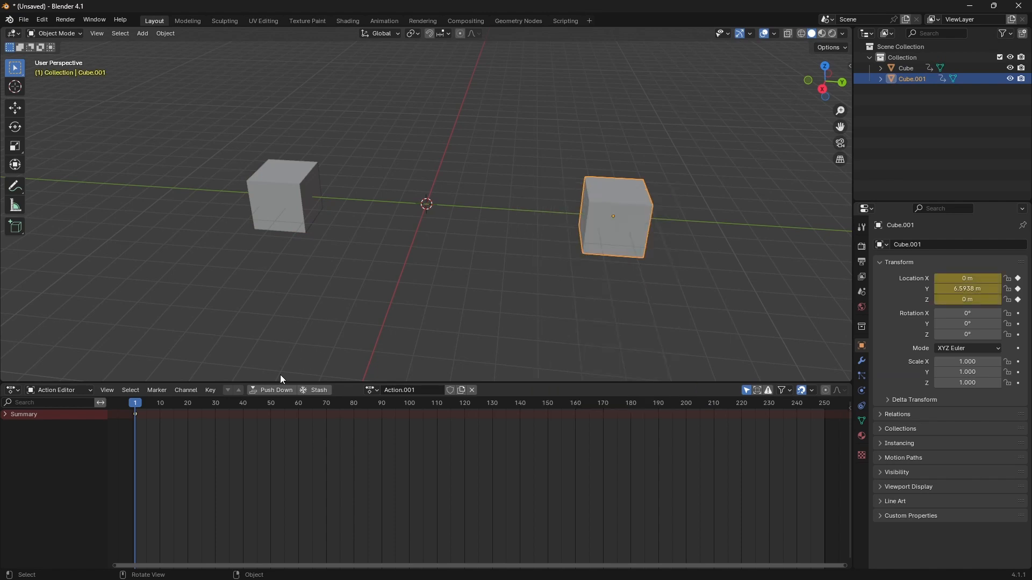
left_click(241, 402)
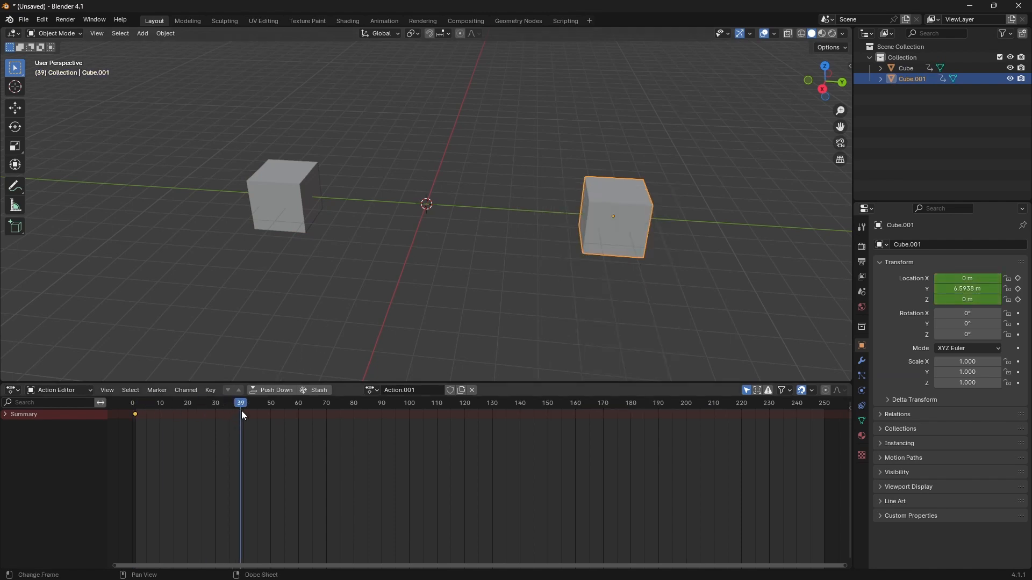
left_click(283, 195)
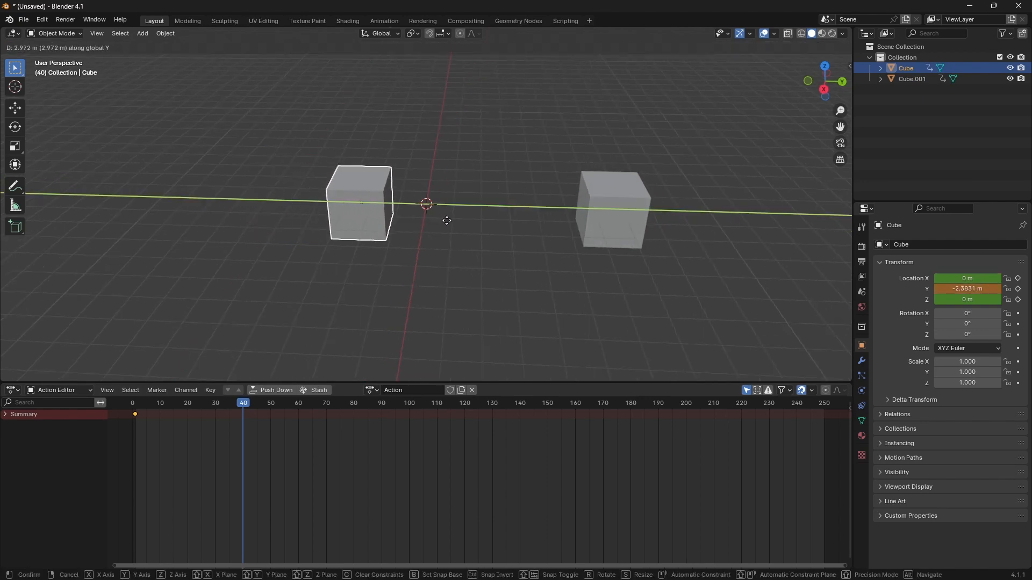
left_click(462, 211)
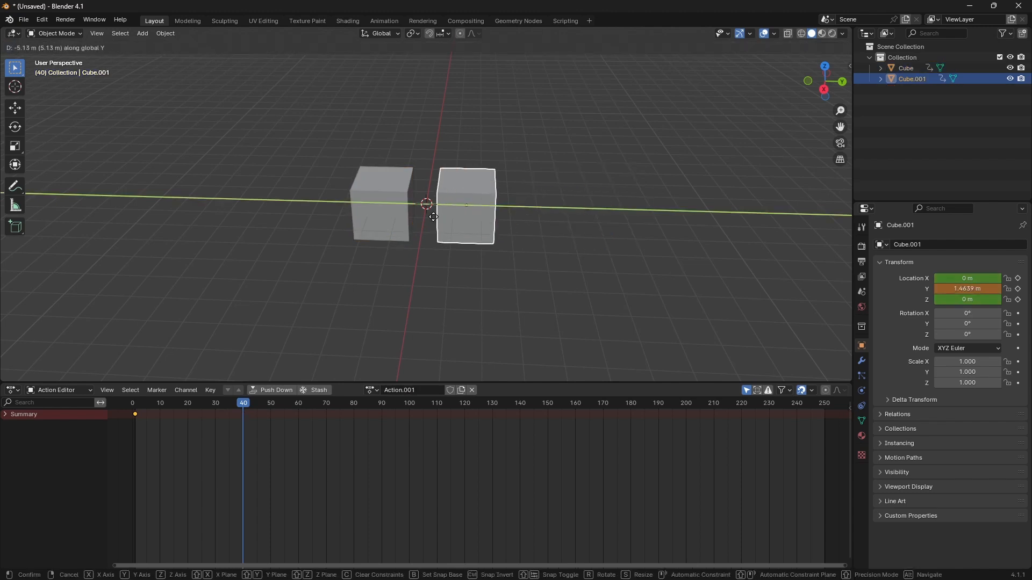
left_click(441, 272)
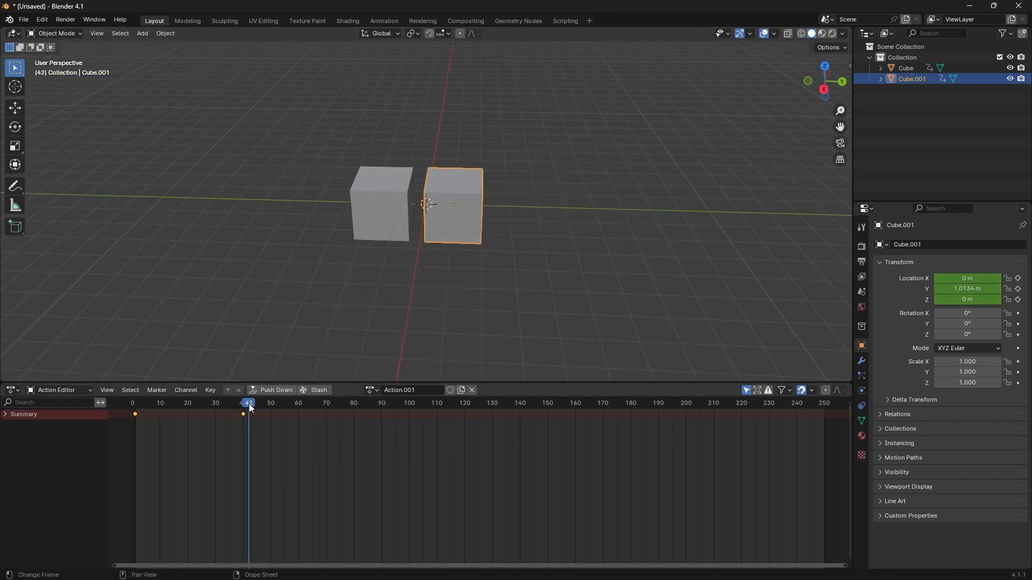
left_click(135, 403)
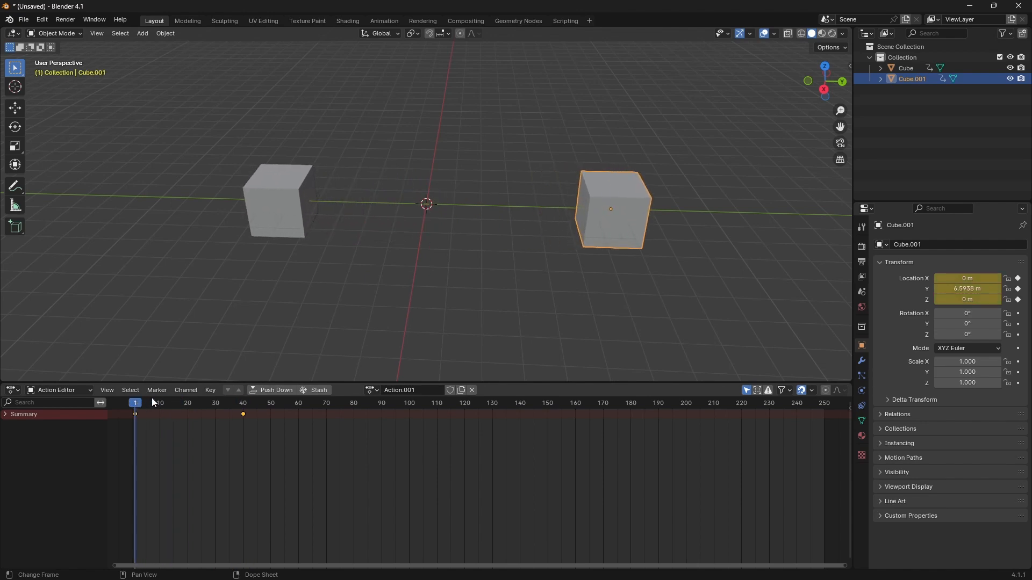
mouse_move(268, 336)
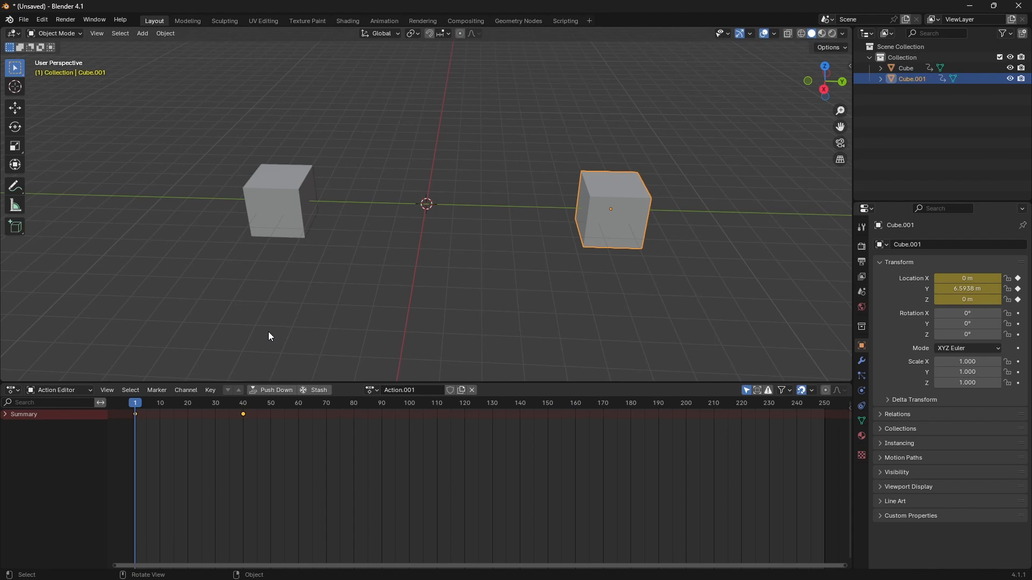
mouse_move(292, 303)
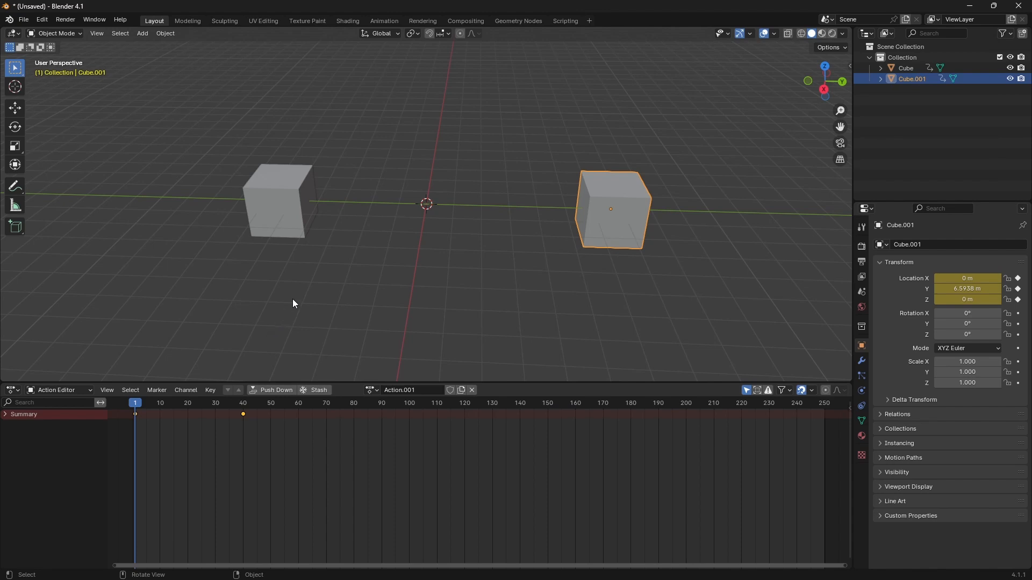
Push down each cube's action into an NLA strip, leaving both action slots empty
left_click(279, 200)
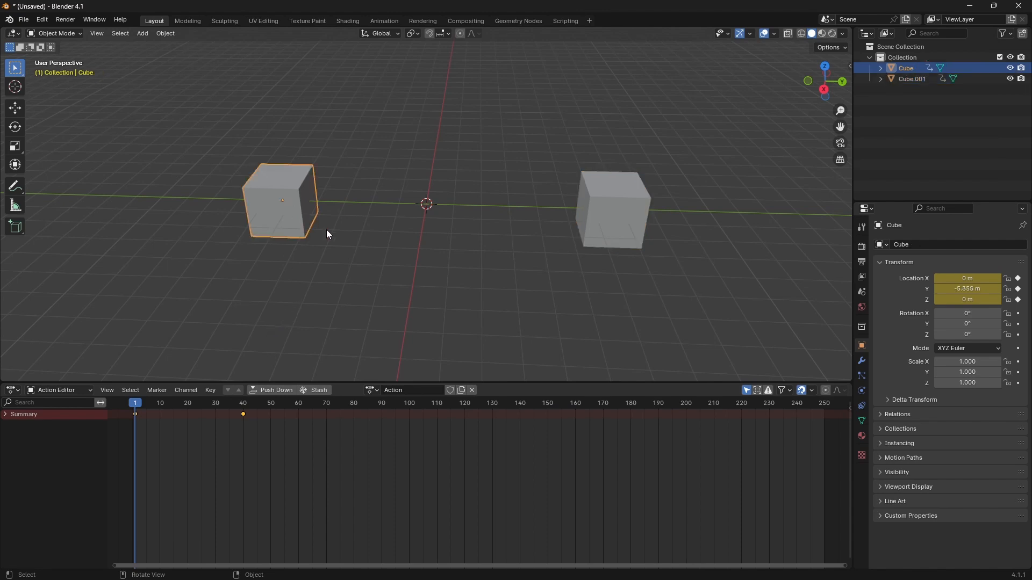
mouse_move(275, 389)
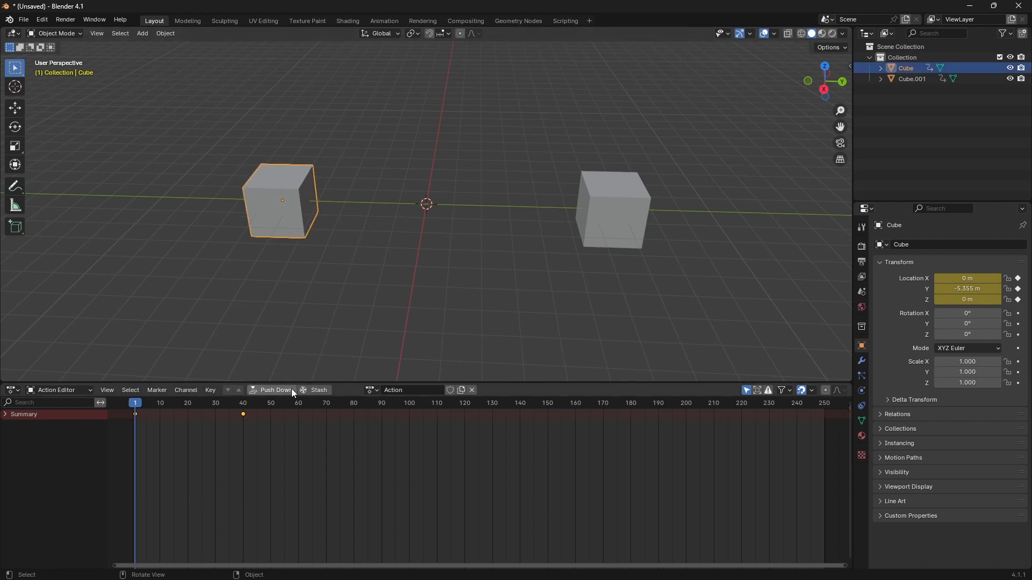
left_click(611, 209)
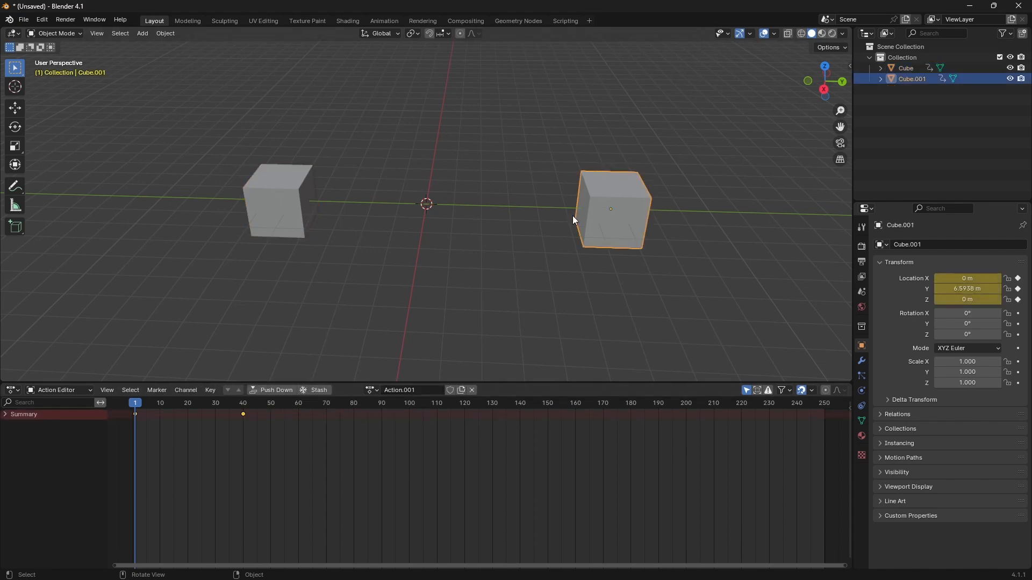
left_click(471, 389)
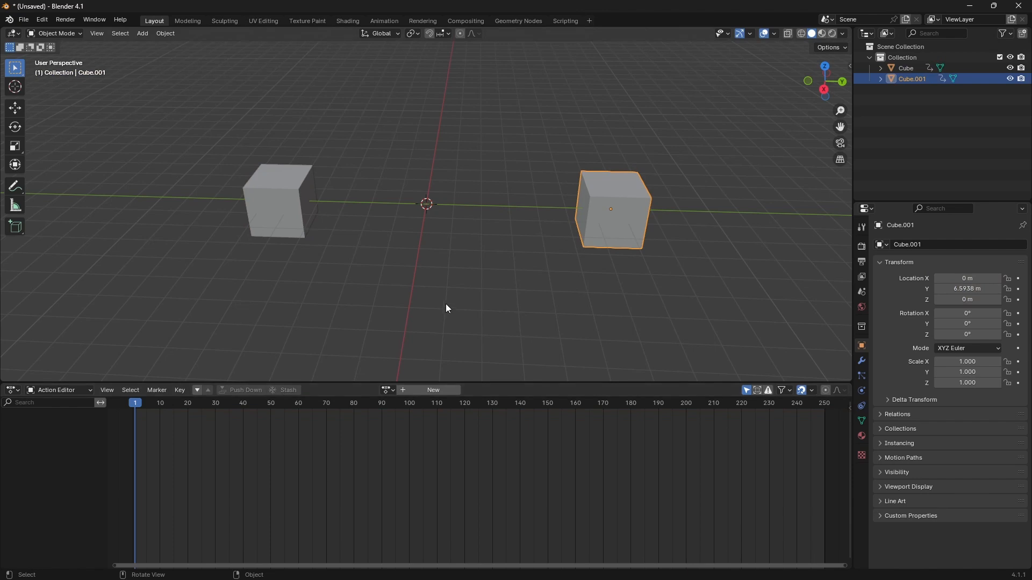
left_click(437, 303)
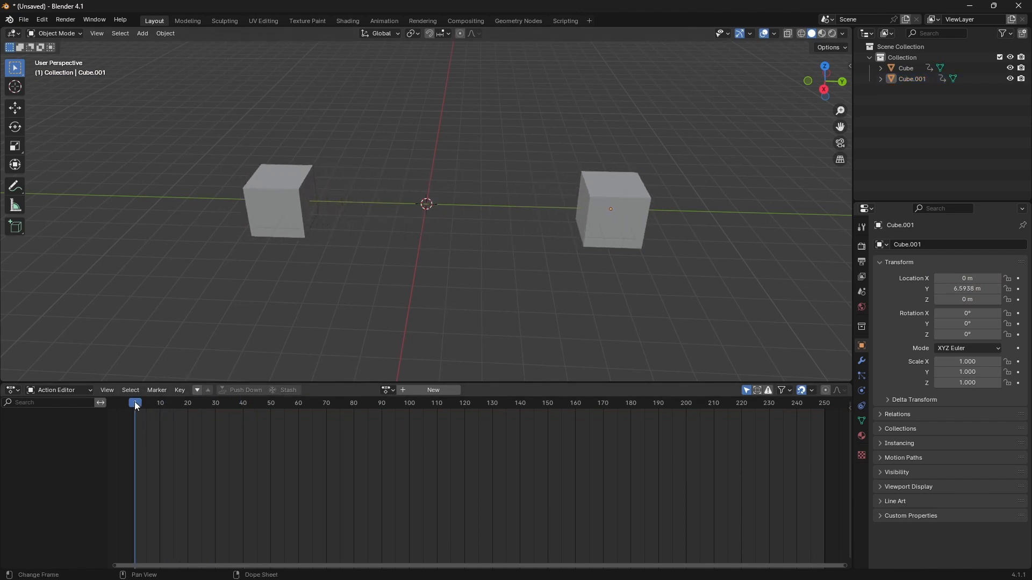
mouse_move(157, 389)
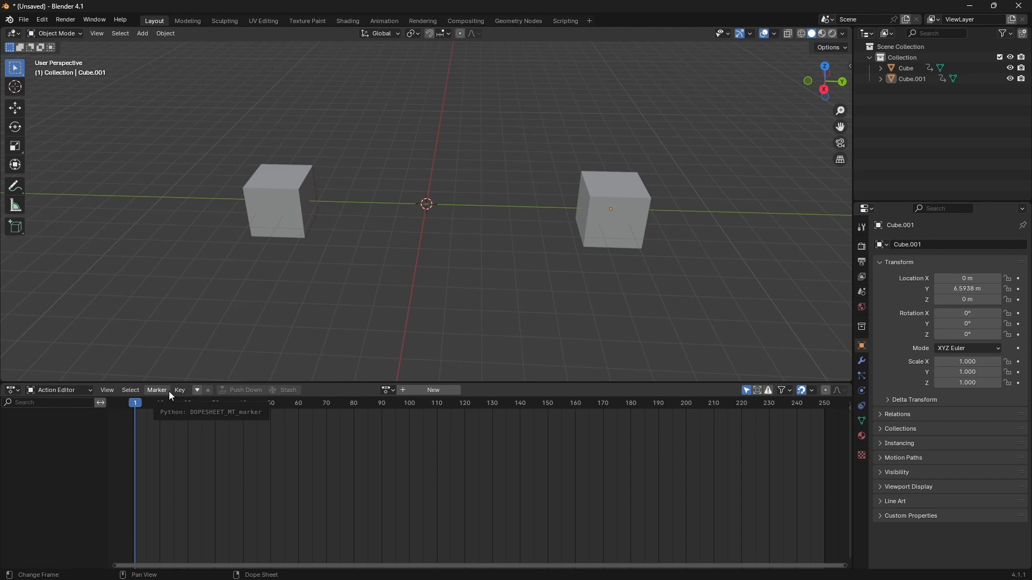
Switch the animation area to the Nonlinear Animation editor and scrub to preview both strips over frames 1–40
left_click(12, 389)
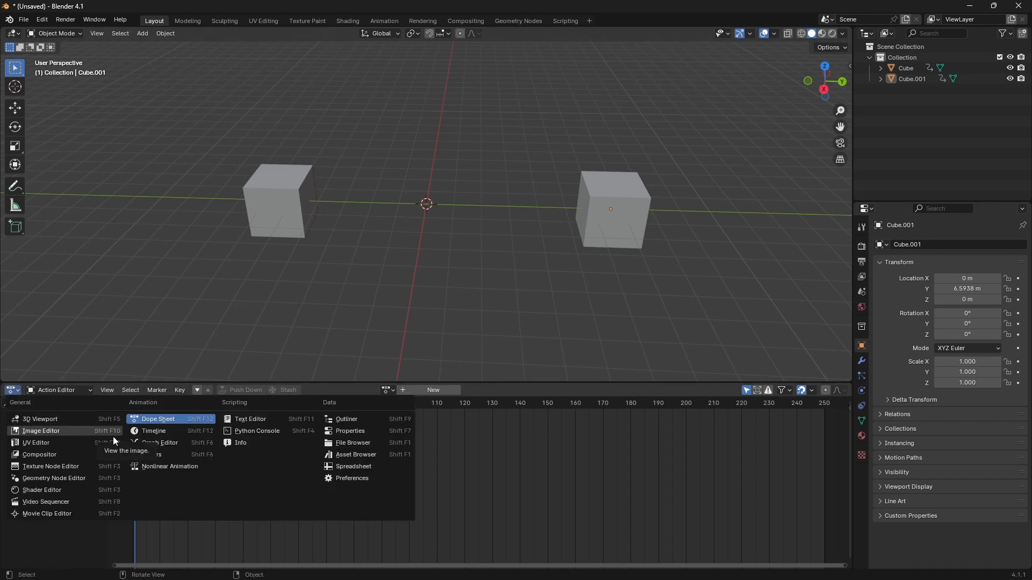
mouse_move(153, 430)
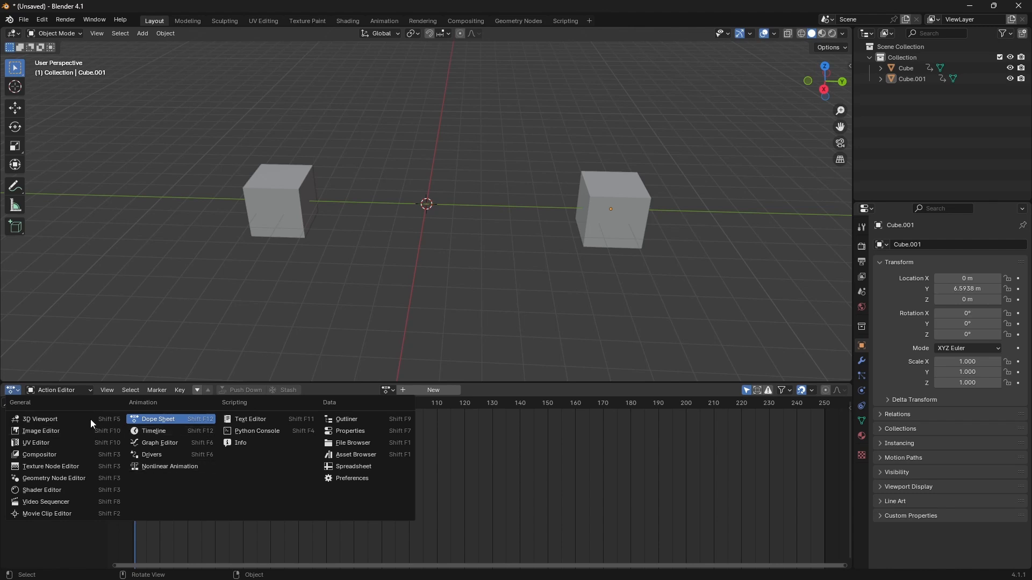
left_click(169, 465)
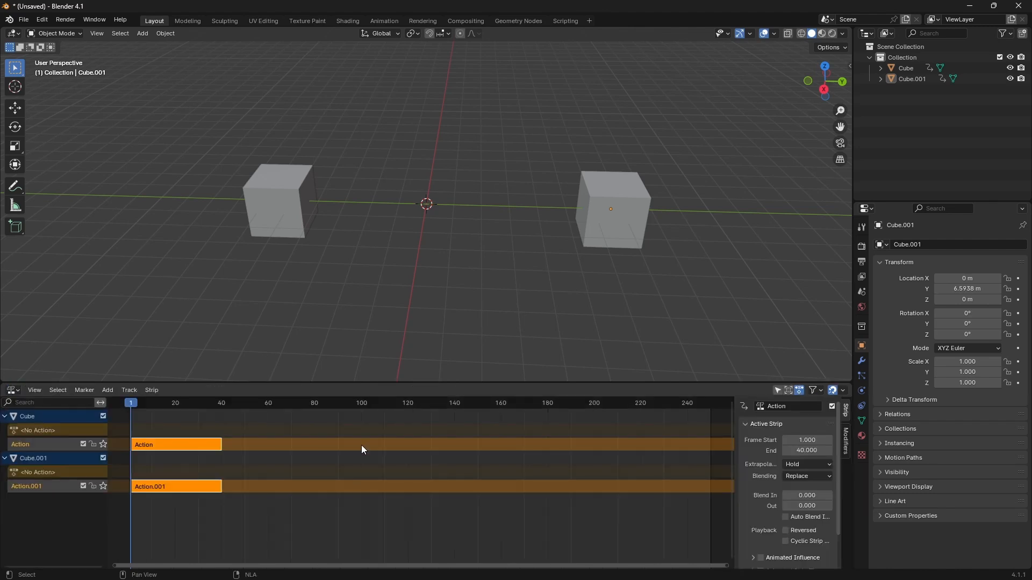
left_click(151, 402)
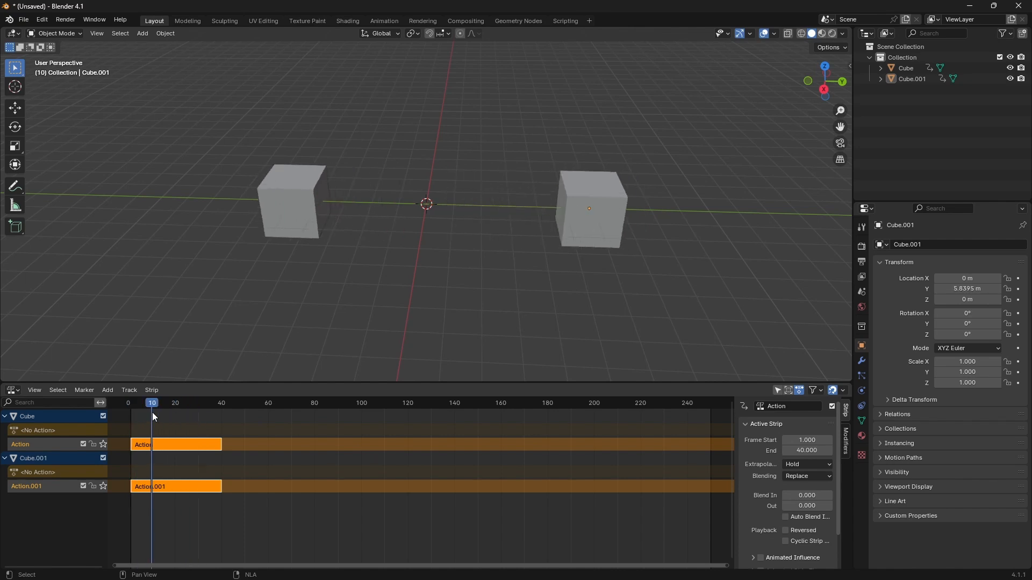
left_click(128, 403)
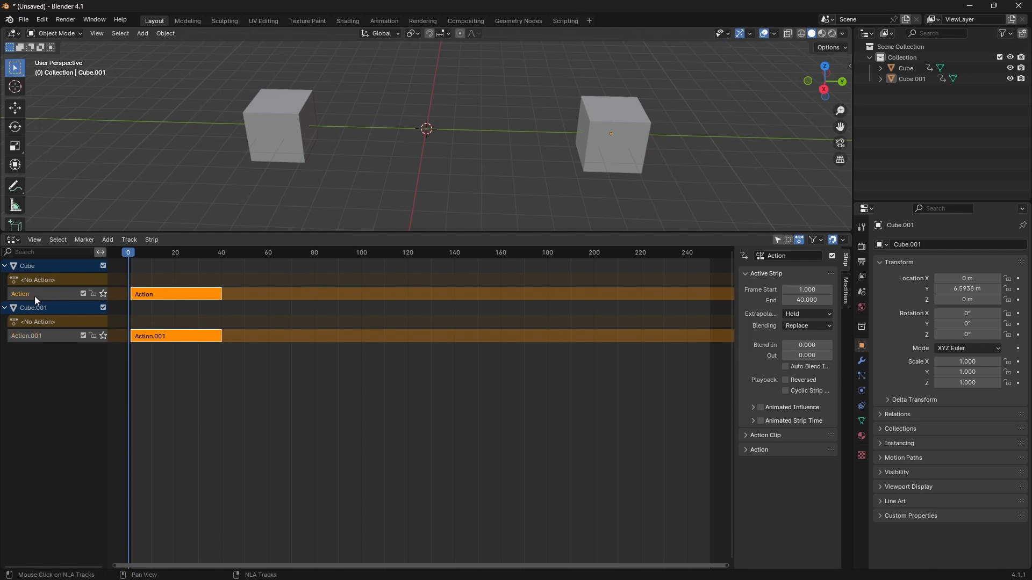
mouse_move(56, 298)
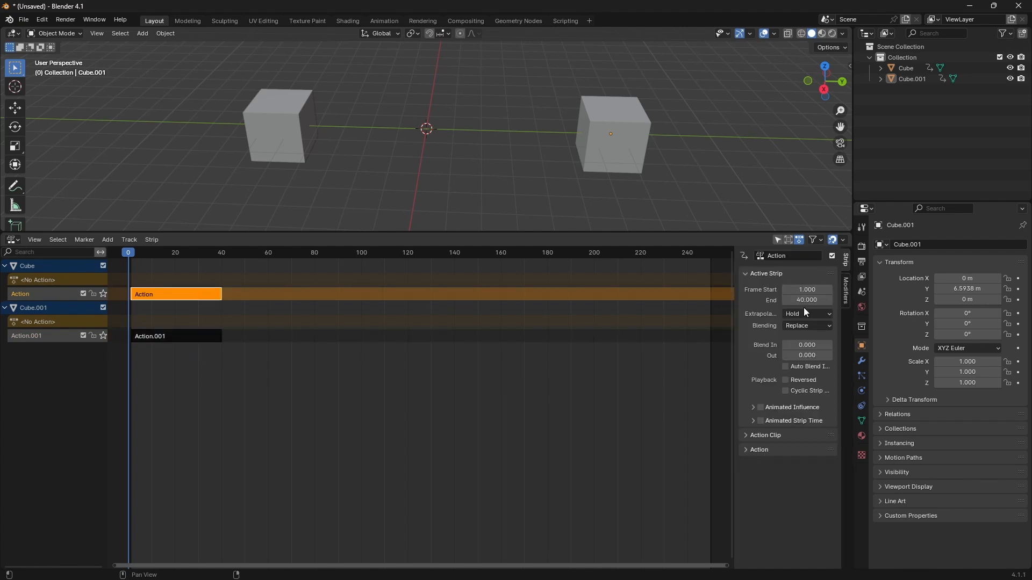
mouse_move(787, 256)
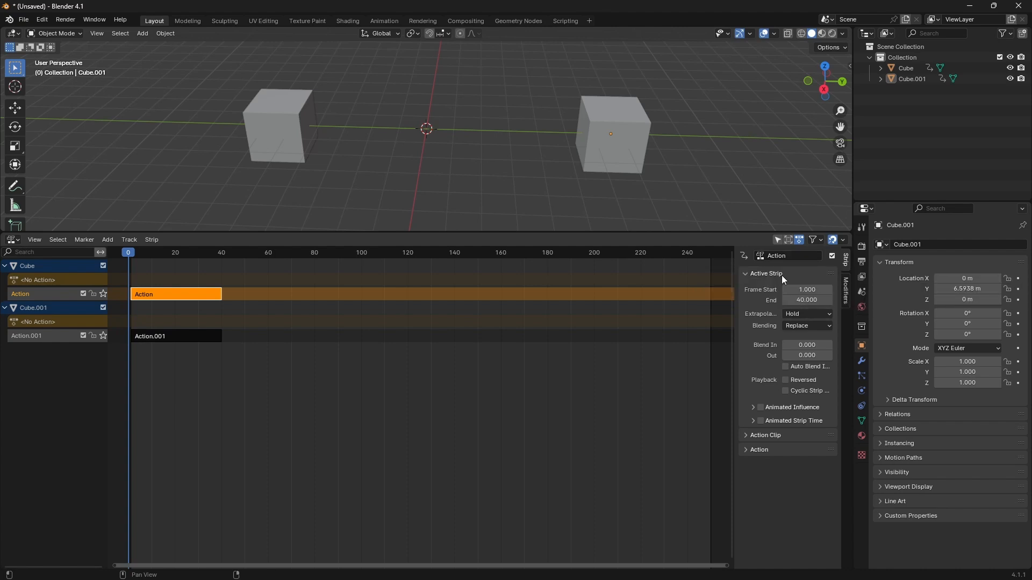
Expand the strip panels, rename Cube.001's strip to Action.001abc and name both NLA tracks MoveUp
left_click(758, 450)
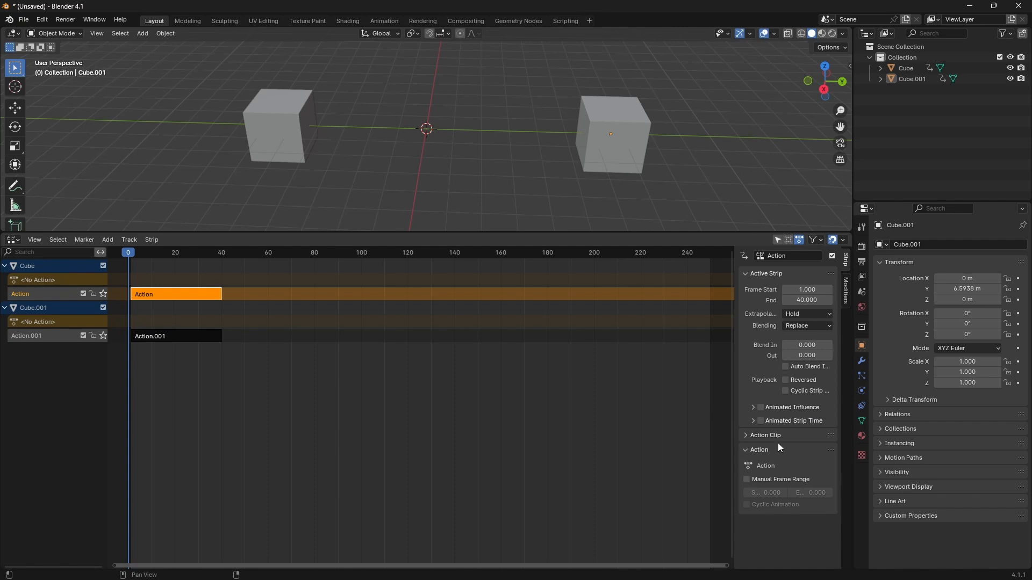
left_click(764, 435)
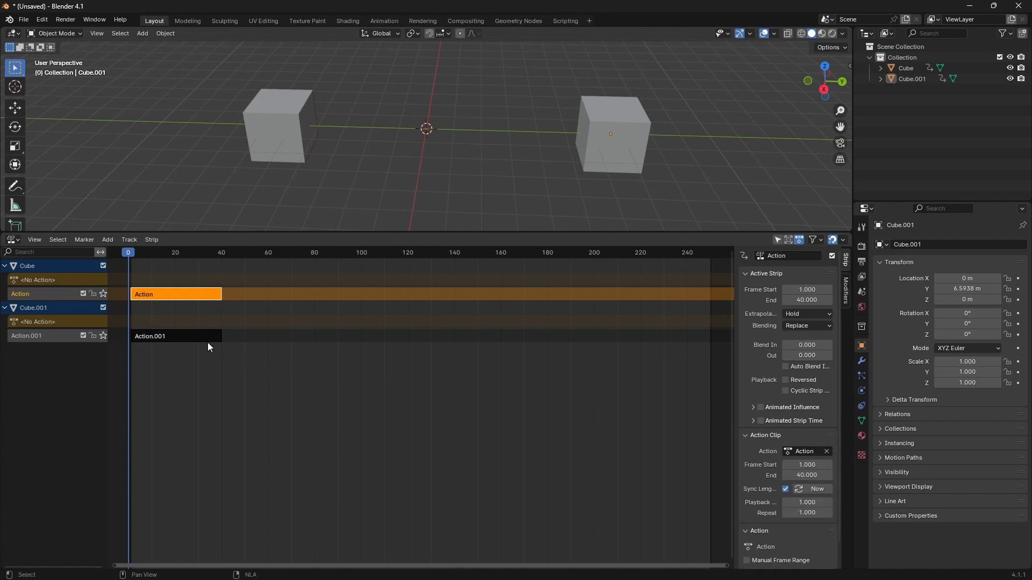
left_click(175, 335)
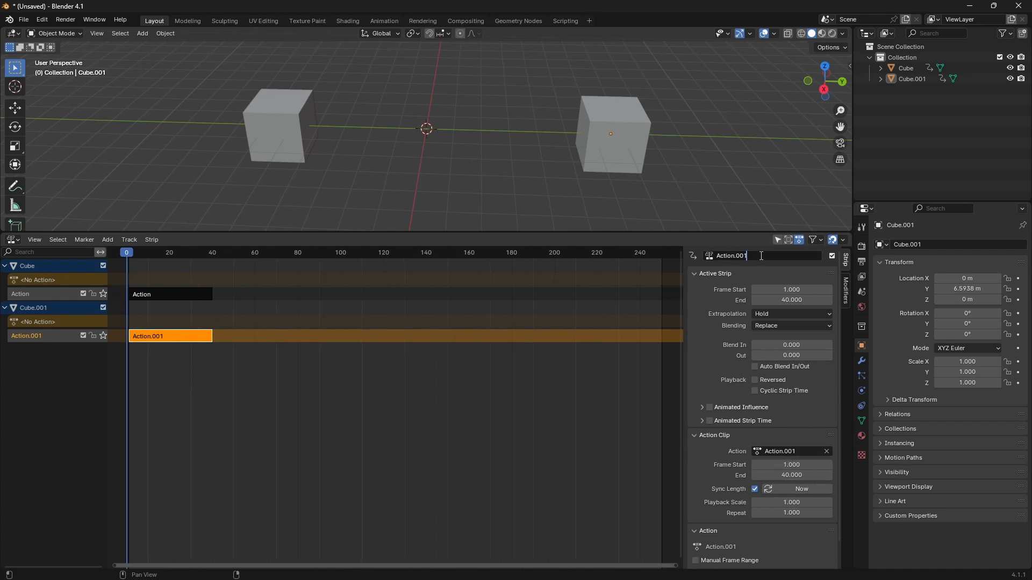
type("abc")
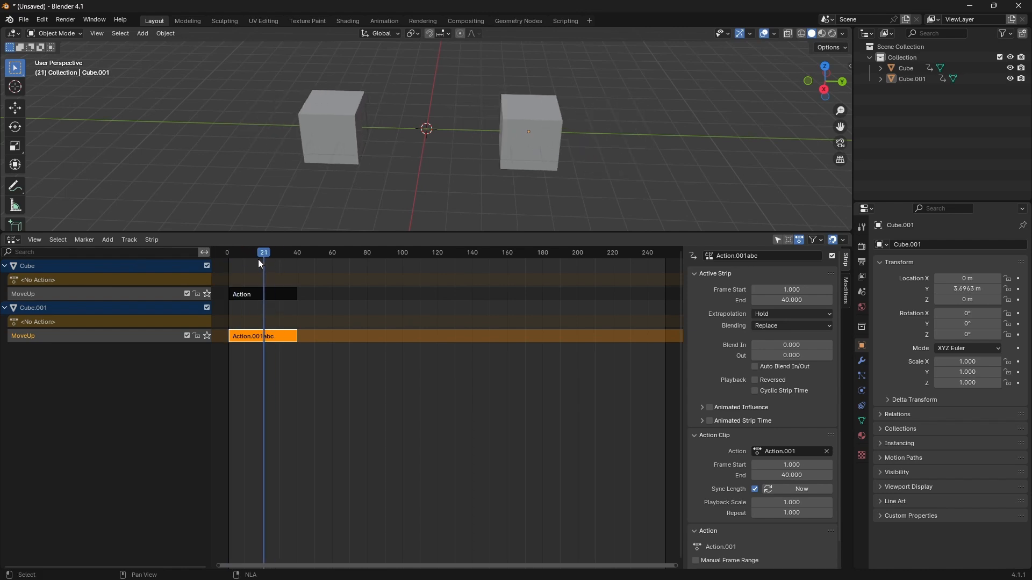
Export the scene as untitled.gltf in glTF Separate format into the Godot project's test_Scene_3 folder
left_click(23, 20)
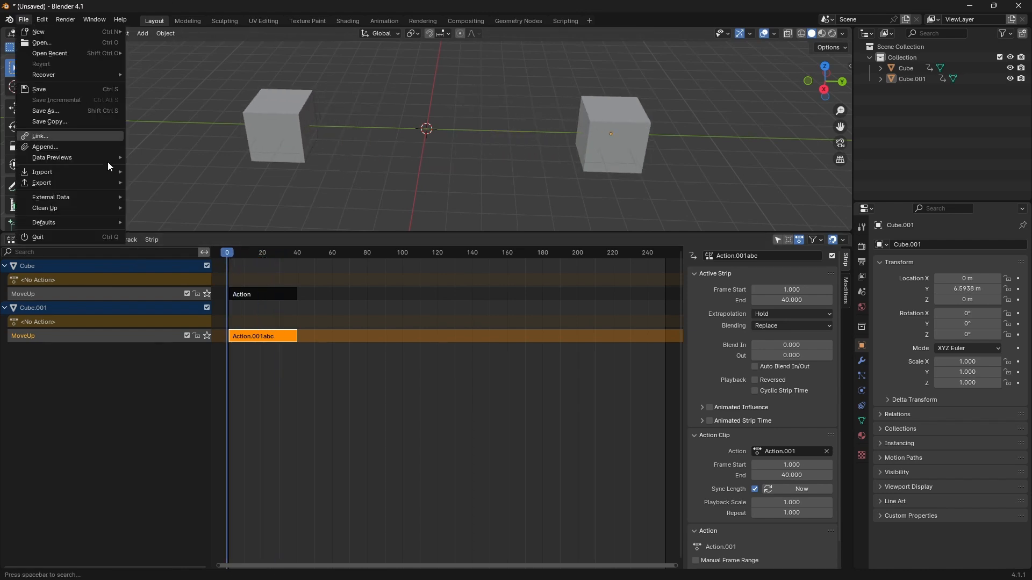
left_click(42, 182)
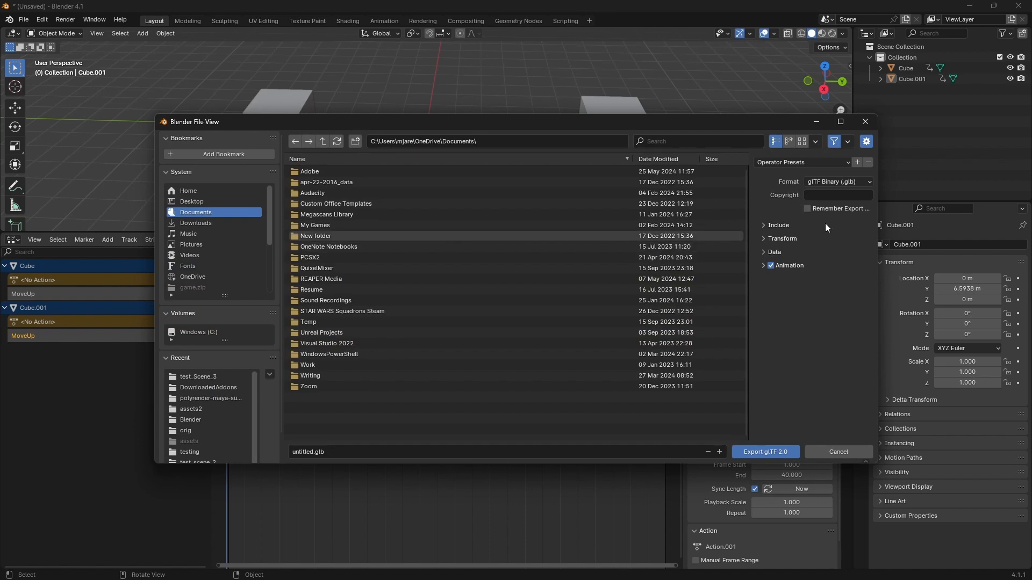
left_click(198, 376)
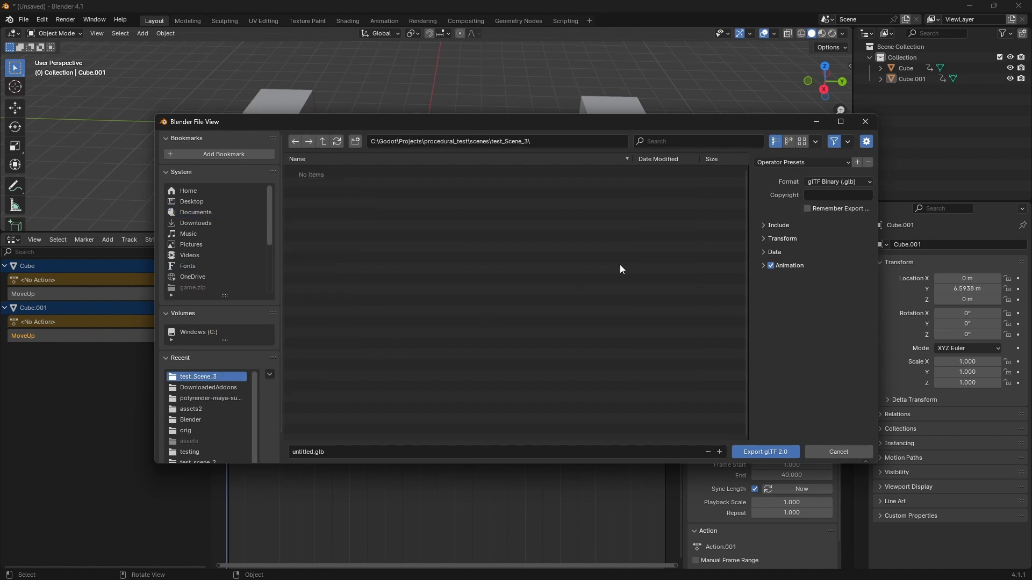
left_click(838, 181)
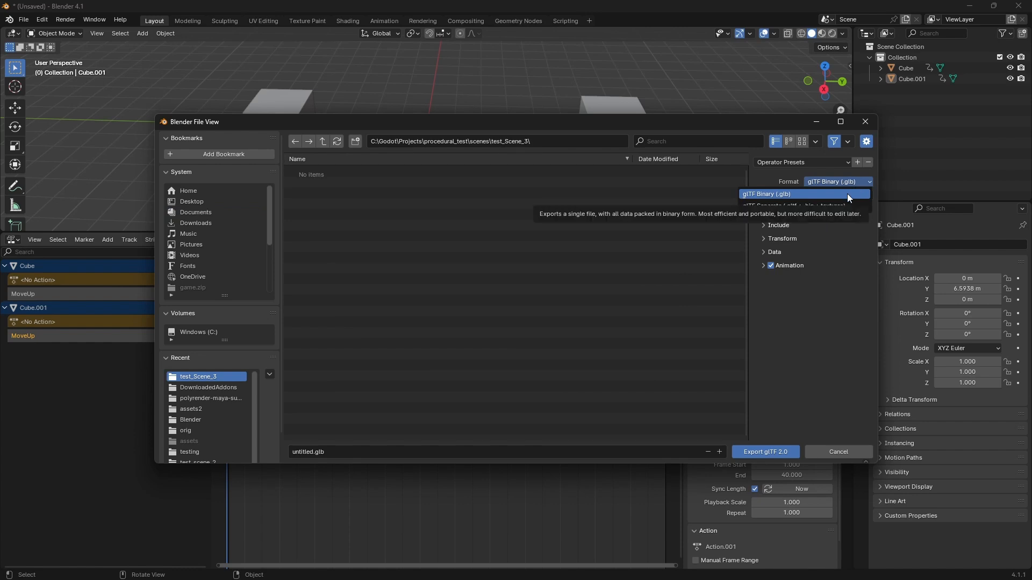
mouse_move(836, 205)
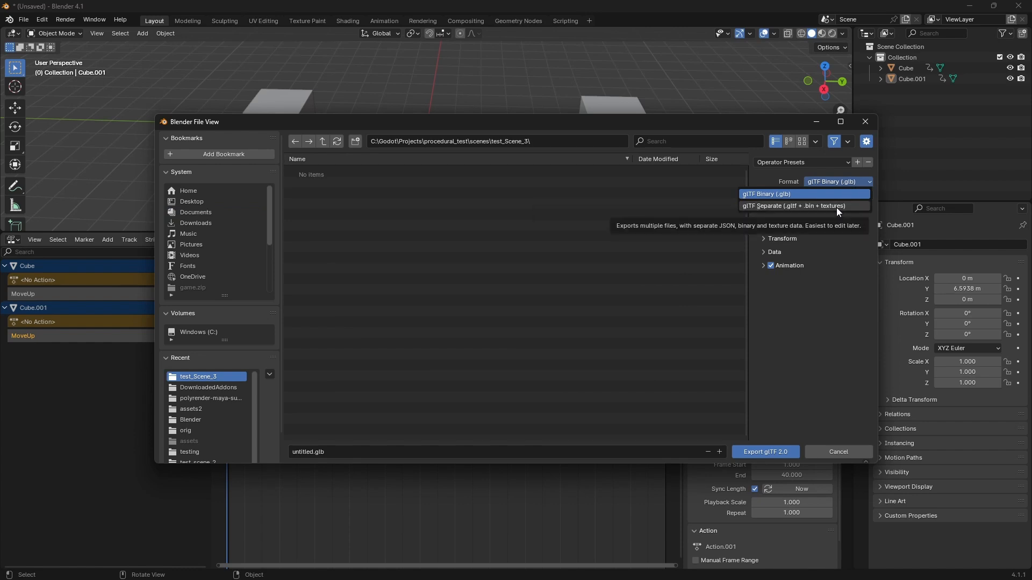
left_click(793, 206)
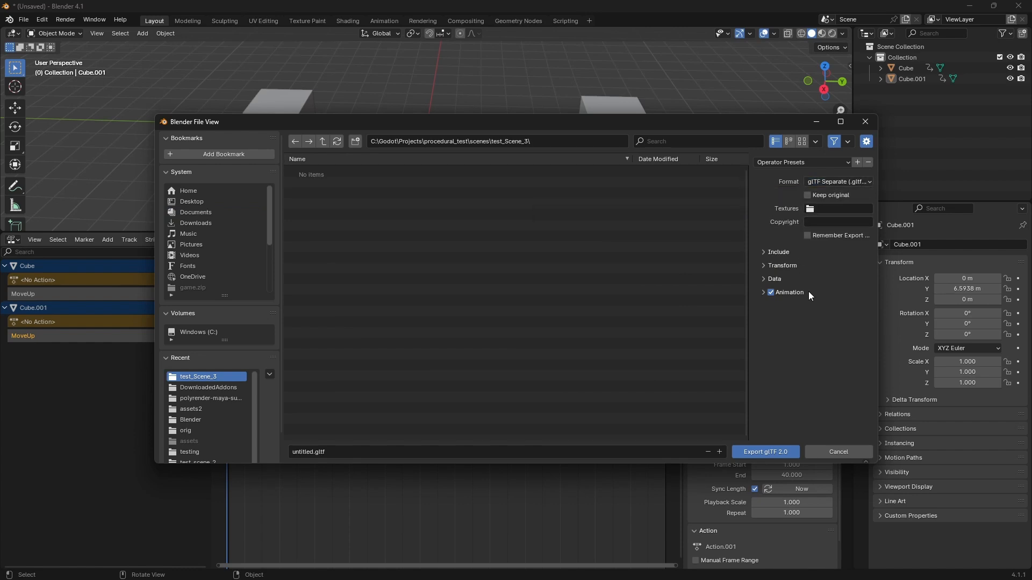
left_click(837, 309)
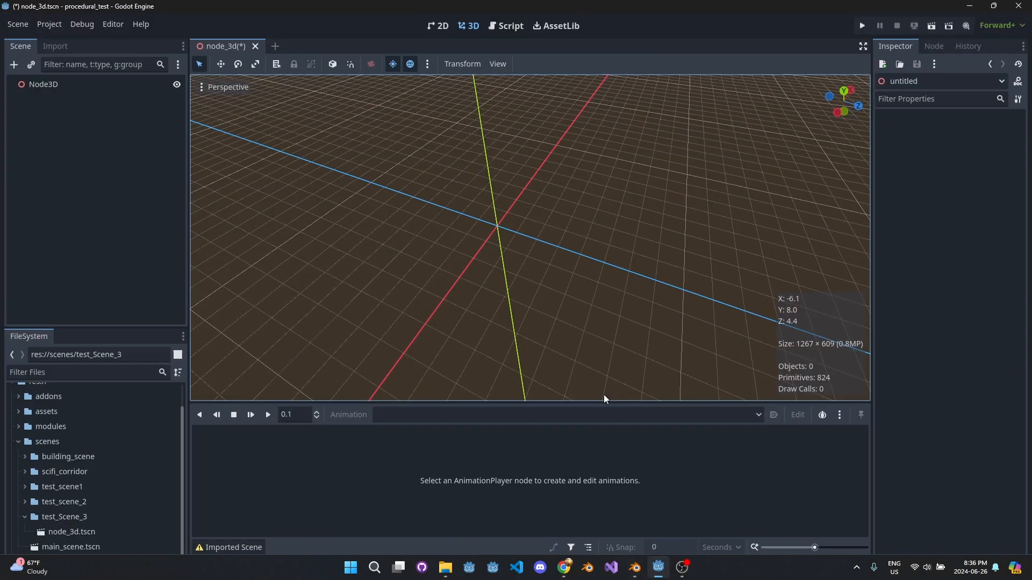
In Godot, select the root Node3D and the newly imported untitled.gltf in the test_Scene_3 folder
left_click(43, 84)
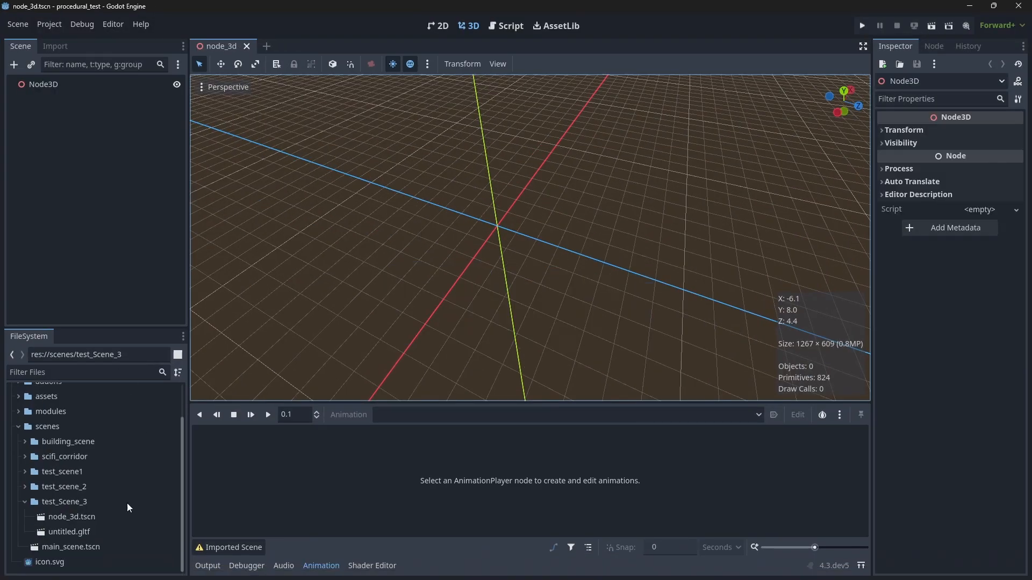
left_click(68, 532)
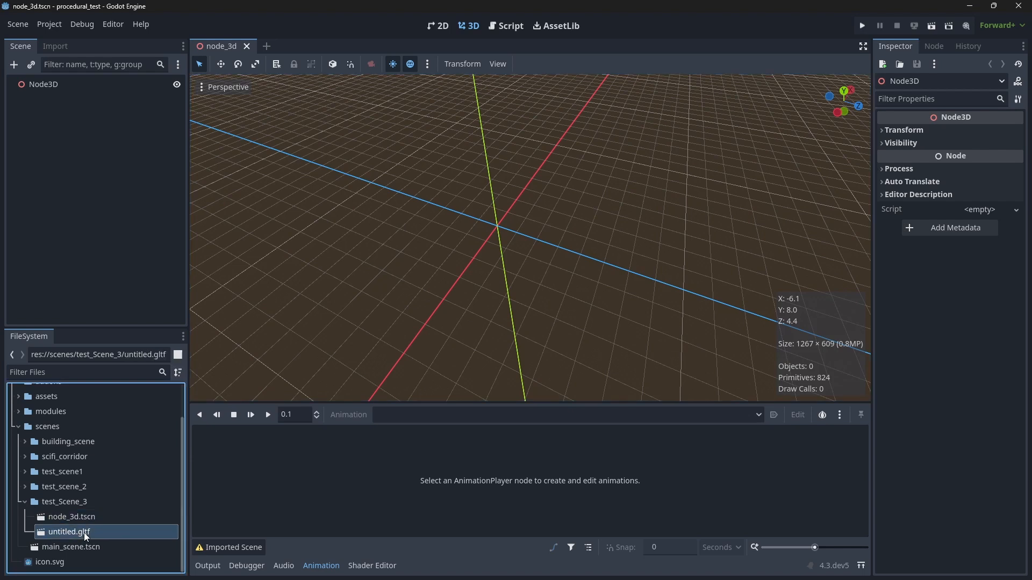
mouse_move(54, 47)
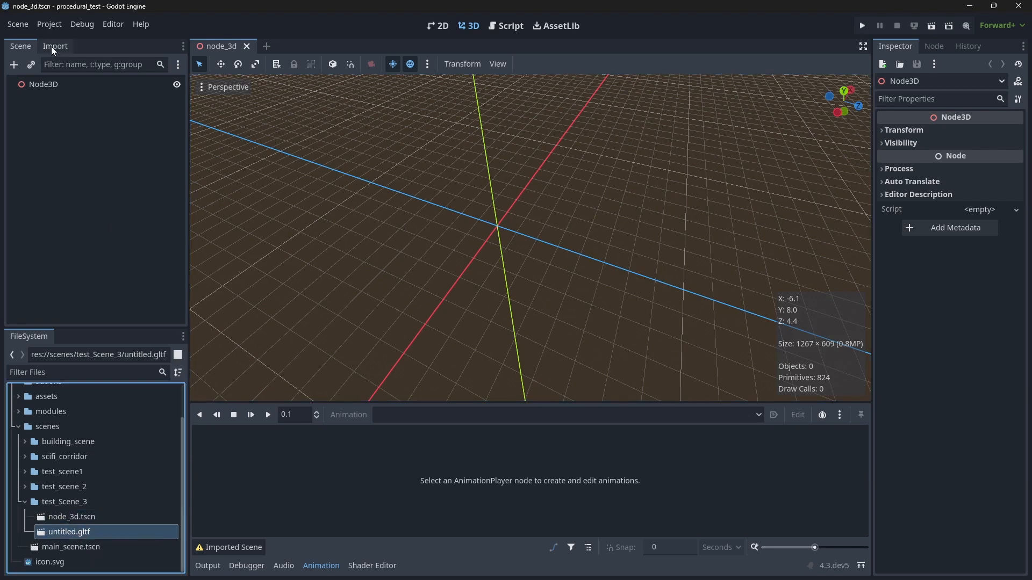
mouse_move(84, 560)
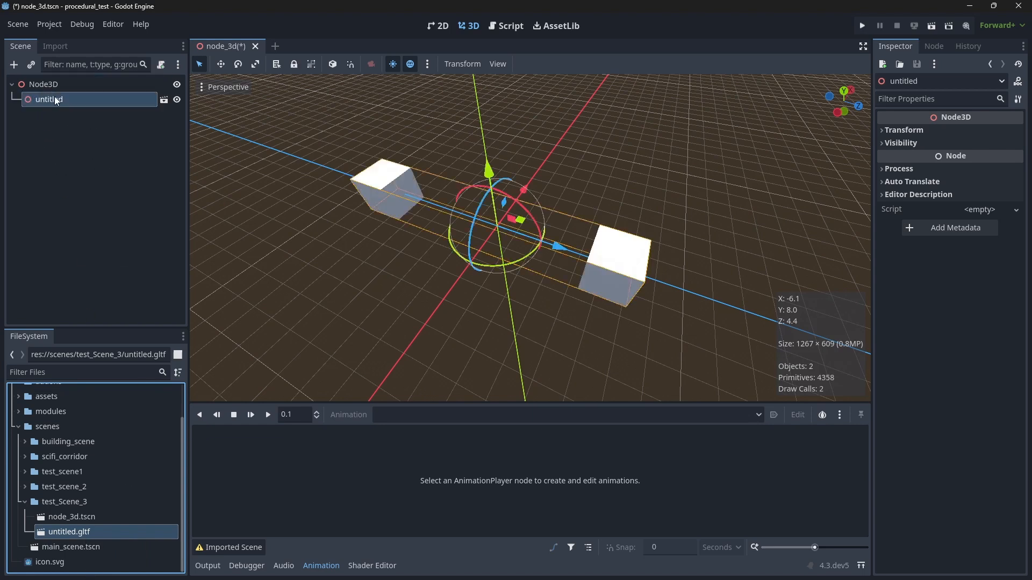
Reveal the glTF scene's cubes and AnimationPlayer under Node3D and inspect its MoveUp animation tracks
left_click(13, 99)
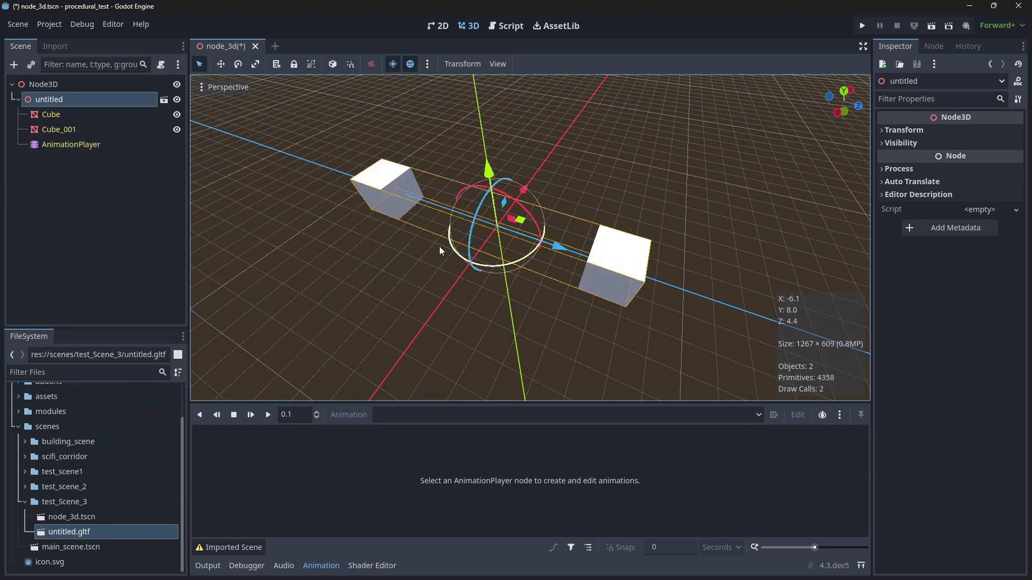
left_click(71, 144)
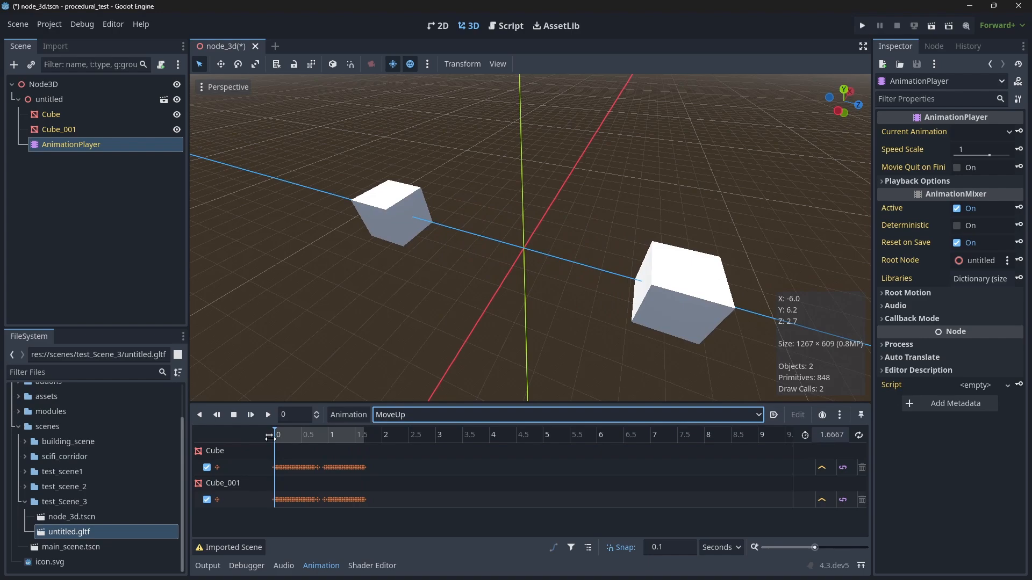
key("alt+tab")
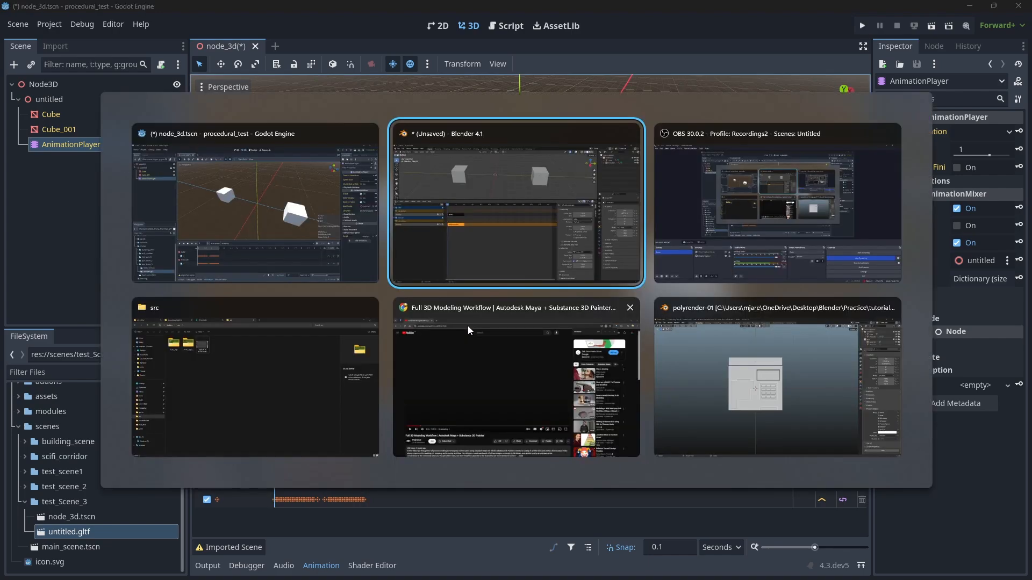
Back in Blender's Action Editor, create new actions for both cubes and key their starting locations
left_click(515, 201)
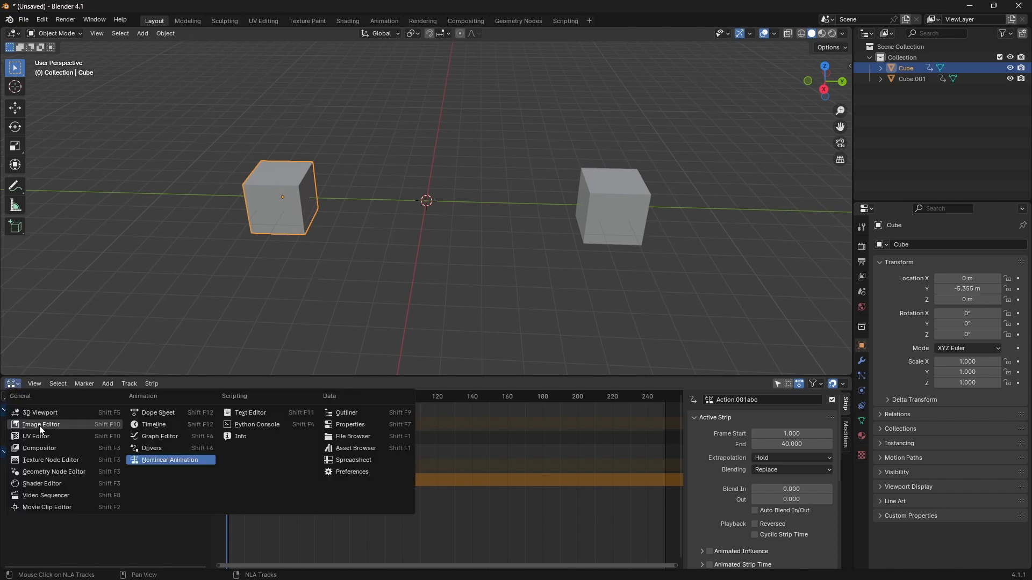
mouse_move(157, 413)
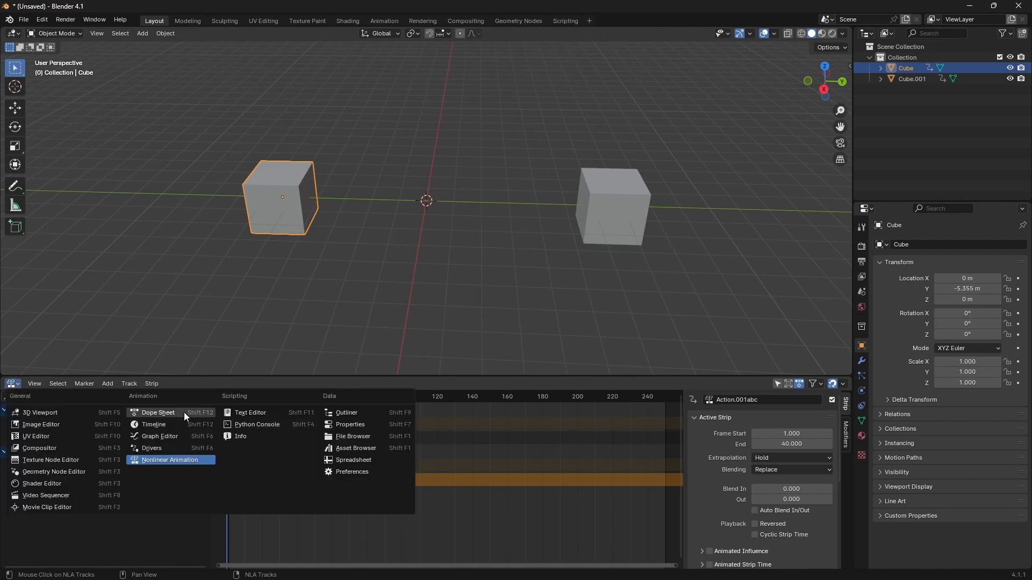
left_click(157, 413)
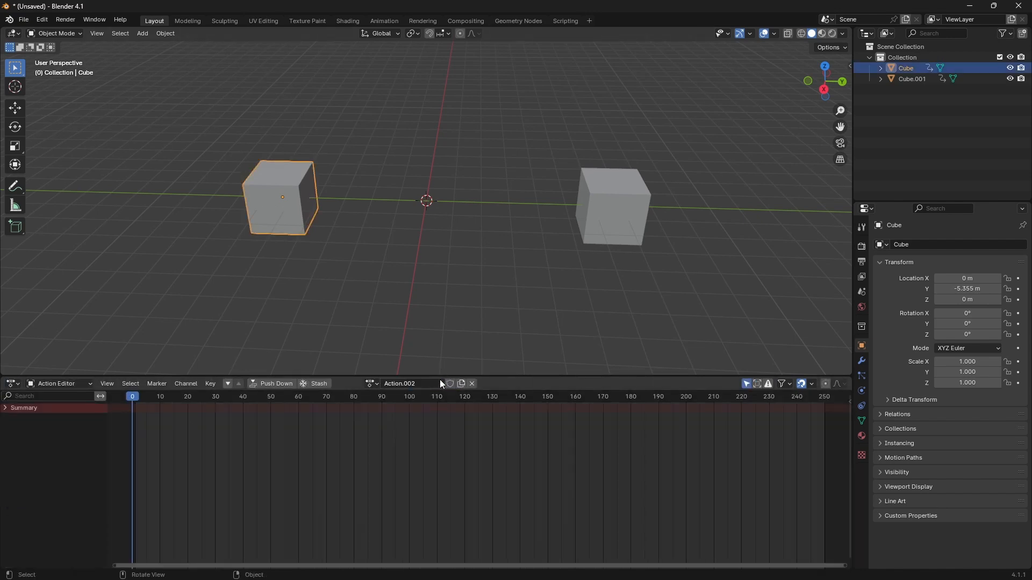
left_click(611, 206)
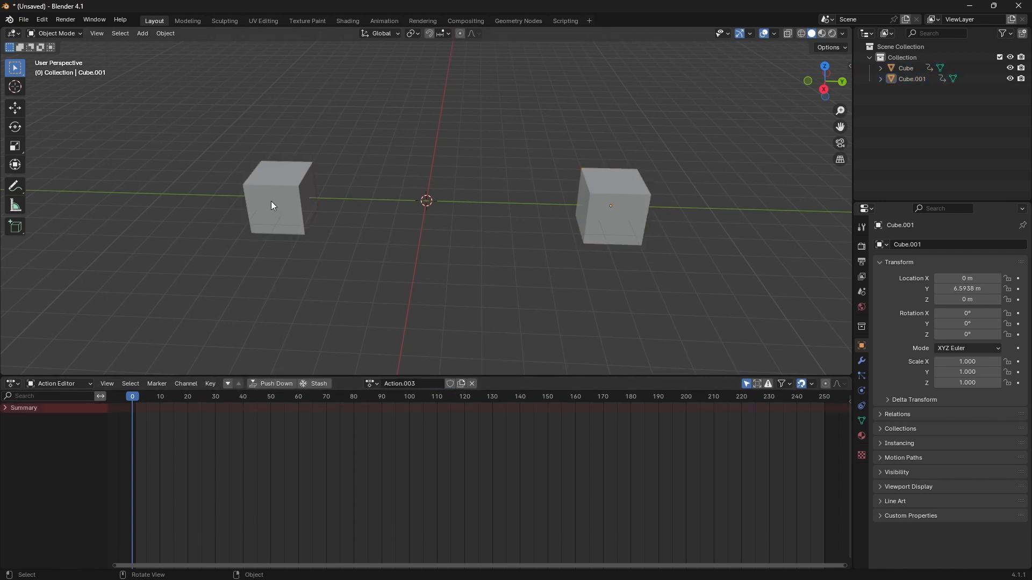
left_click(276, 198)
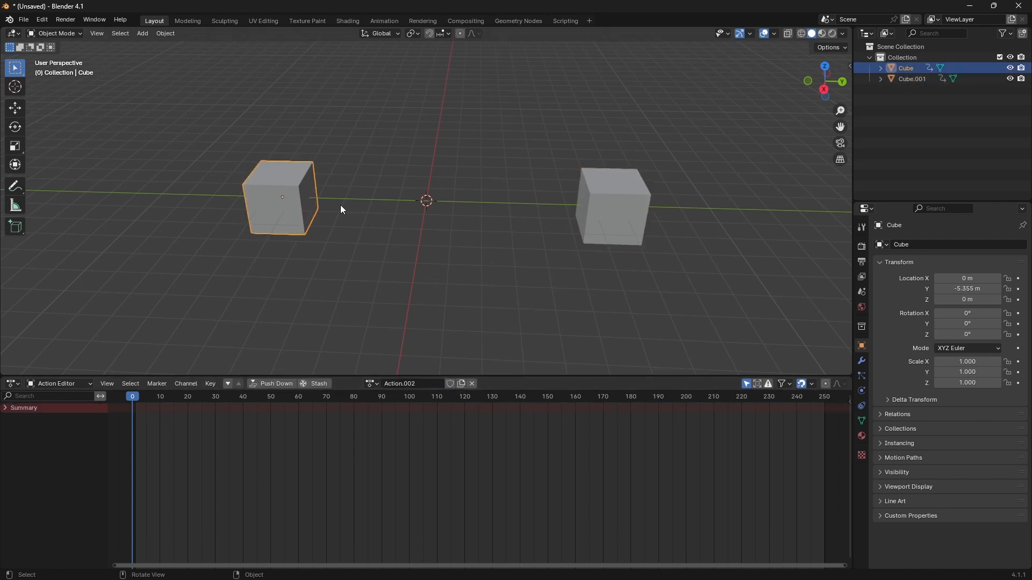
left_click(613, 203)
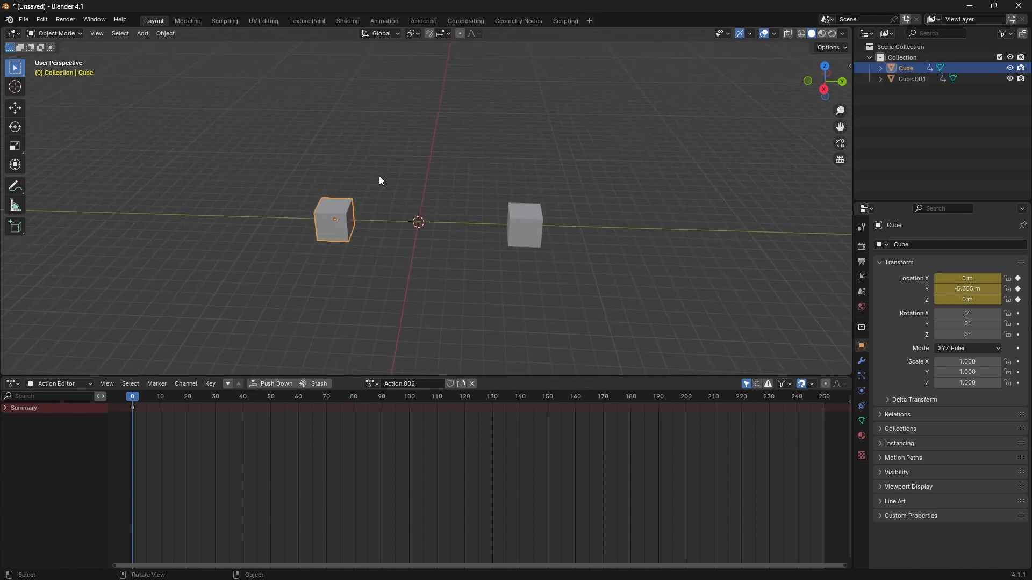
Raise Cube.001 along Z and key its lifted position at frame 40 so it rises upward
left_click_drag(334, 220, 325, 130)
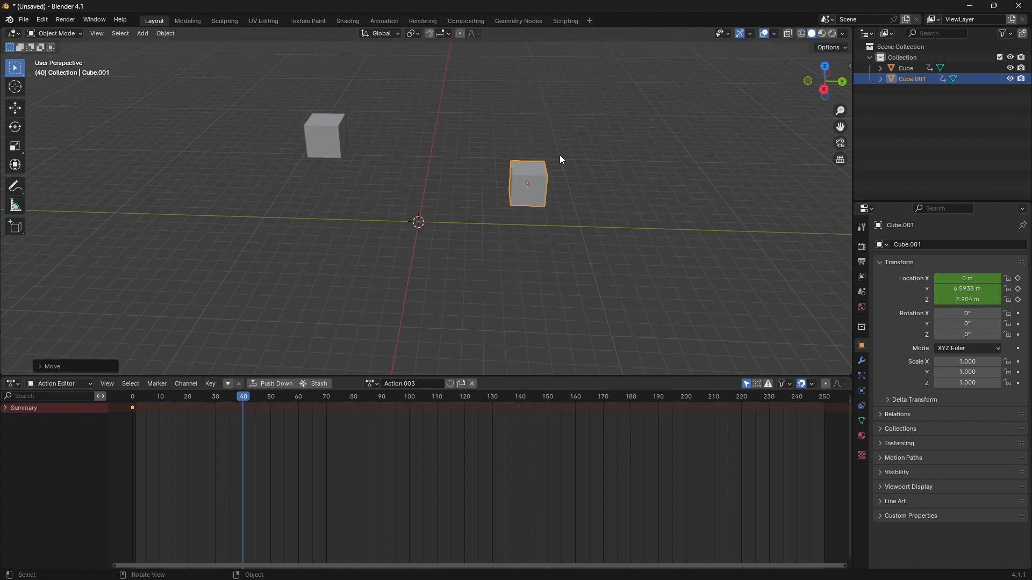
left_click(142, 397)
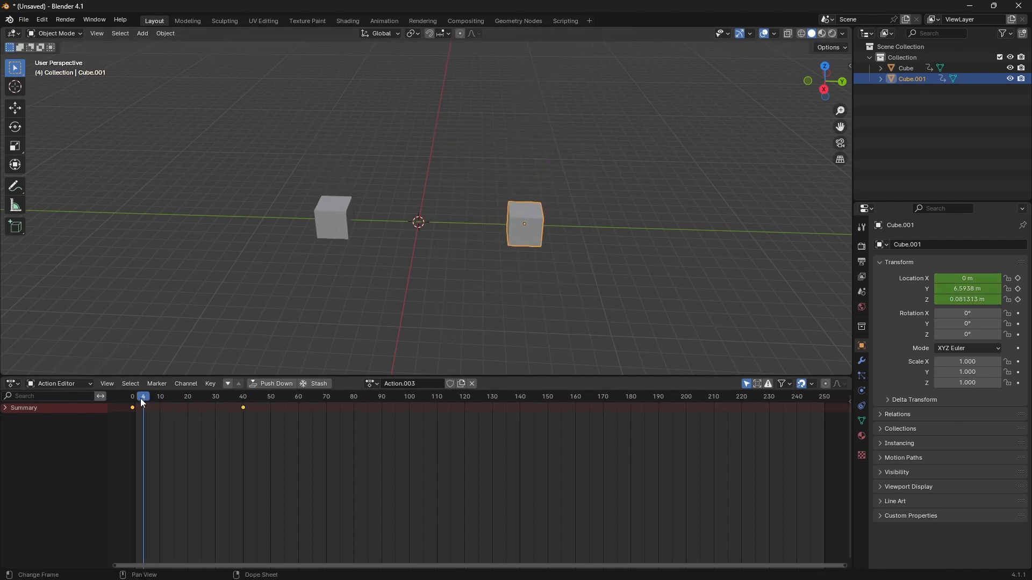
left_click(137, 397)
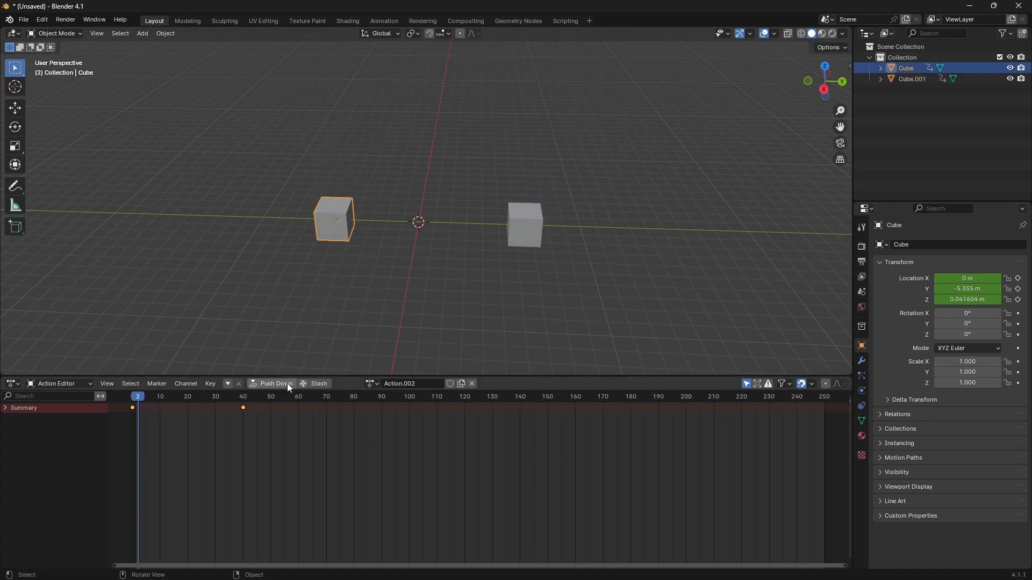
Push both cubes' actions down into NLA tracks and switch to the Nonlinear Animation editor
left_click(525, 225)
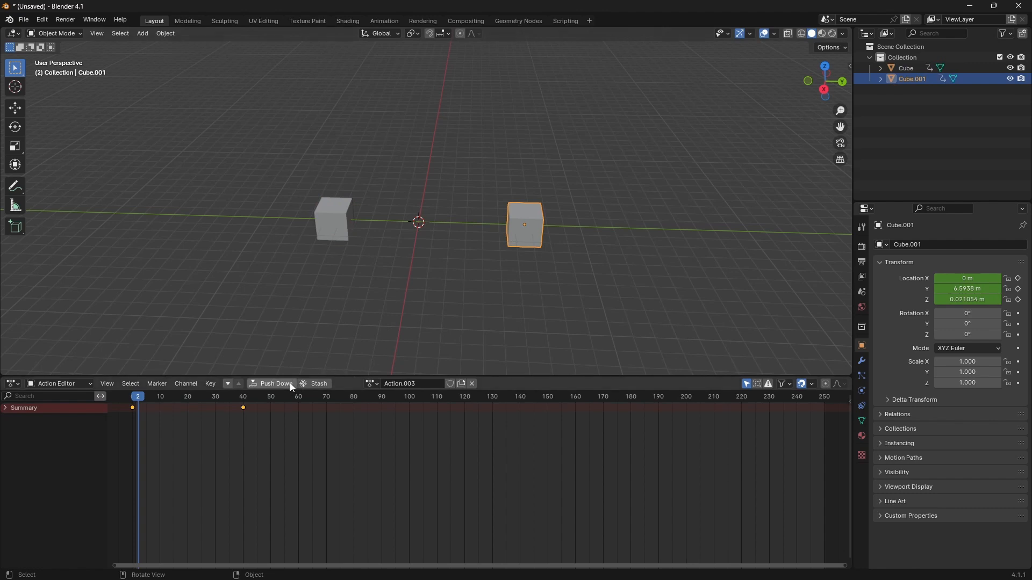
left_click(471, 384)
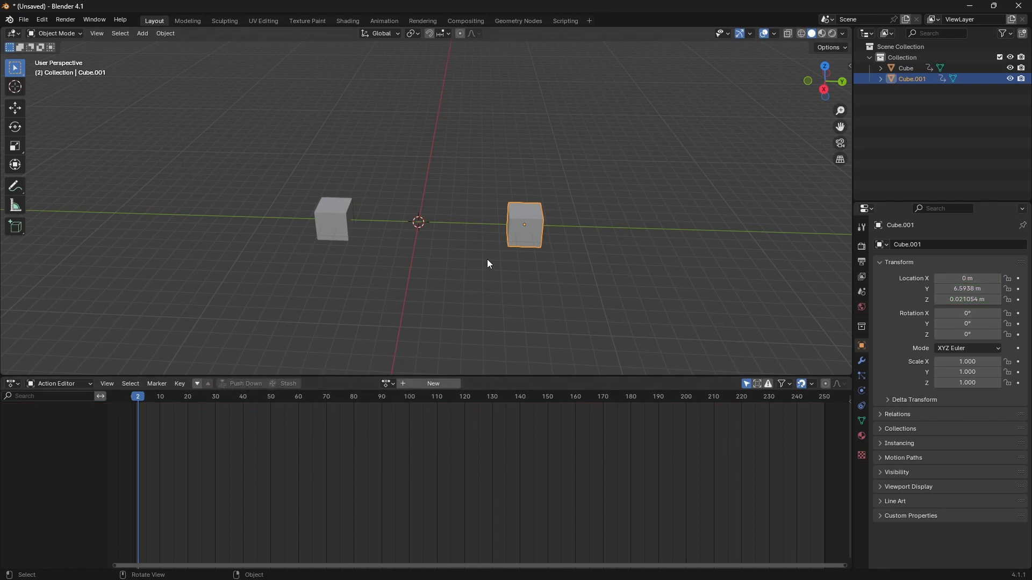
left_click(10, 384)
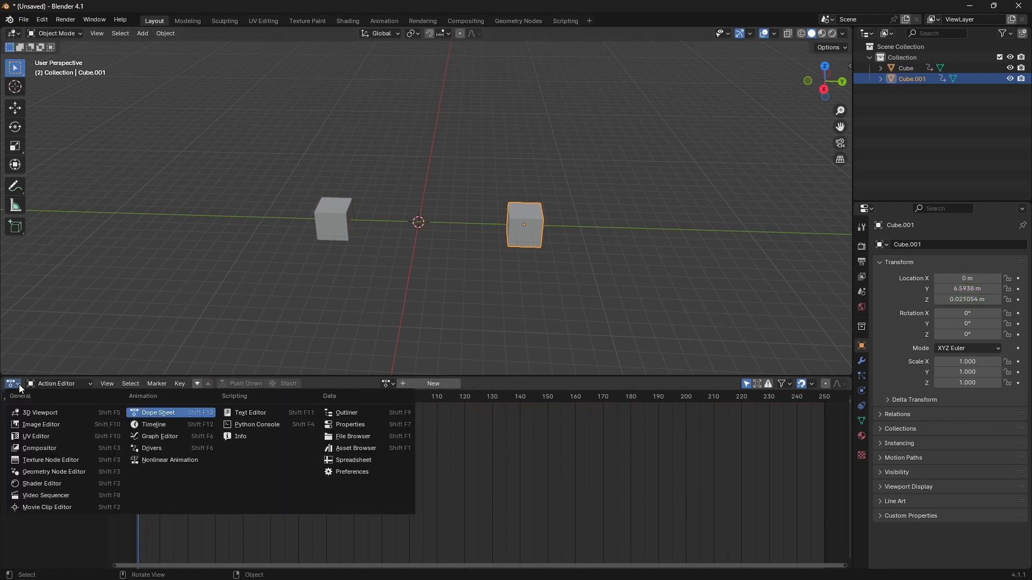
left_click(169, 459)
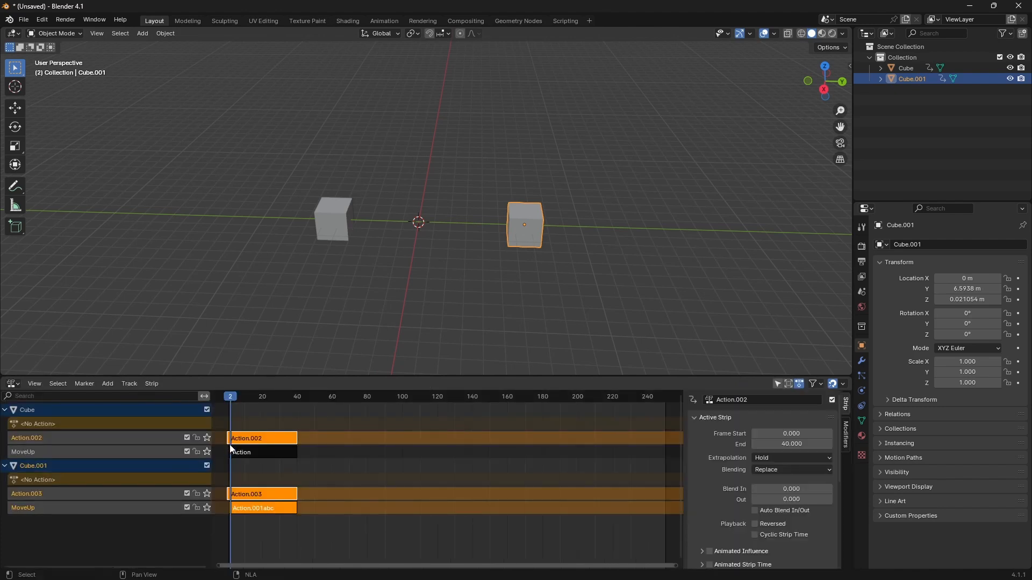
Rename Cube's second NLA track to MoveTogether
double_click(25, 437)
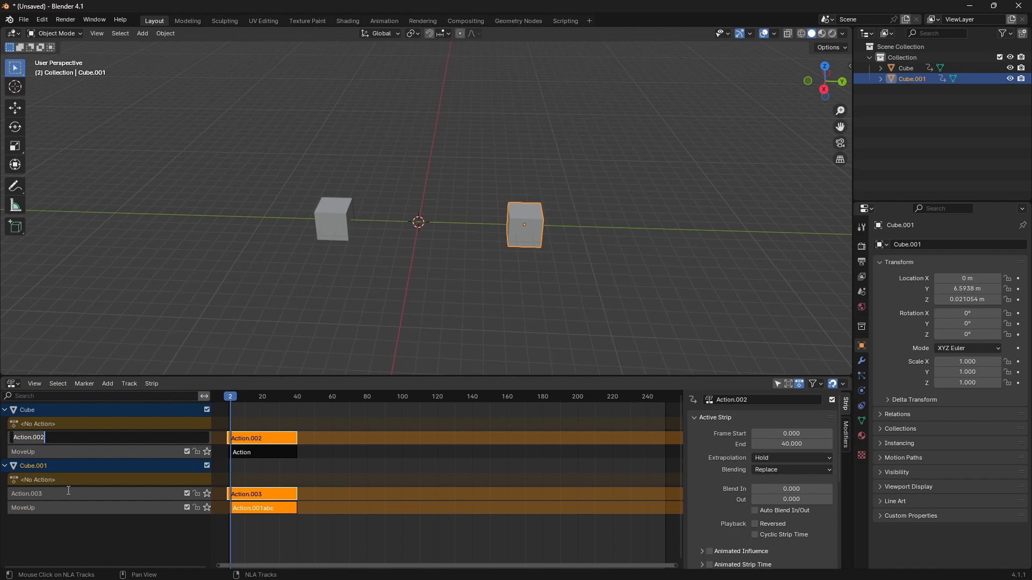
type("MoveToge")
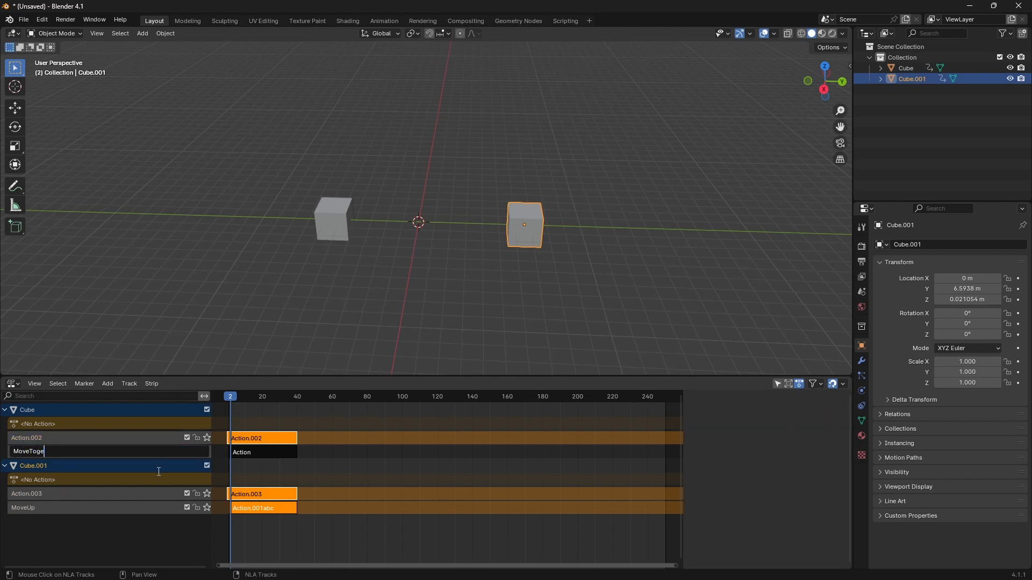
key("backspace")
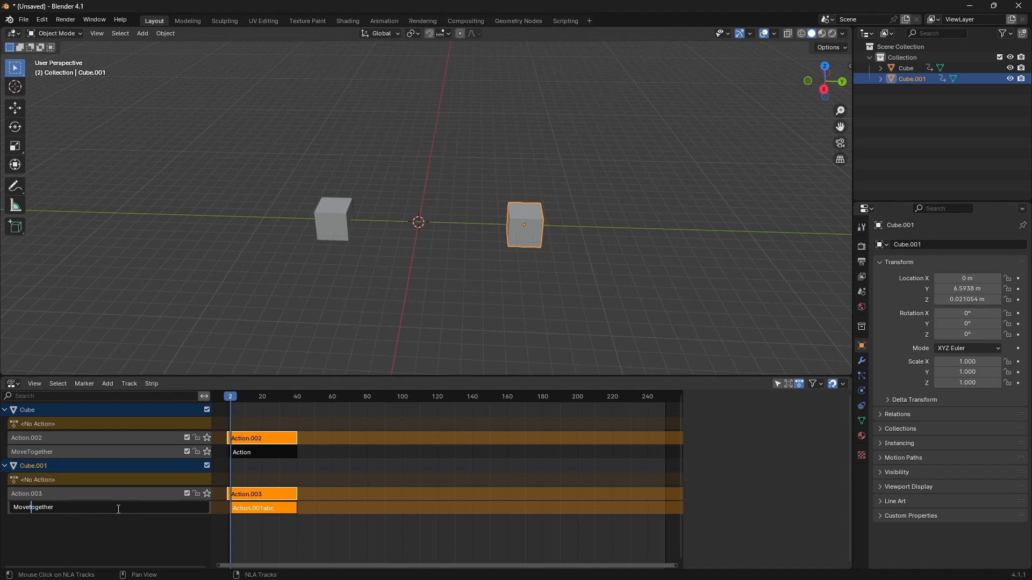
Preview the animation from frame 1 and select Cube's MoveTogether and Action.002 strips
left_click(275, 396)
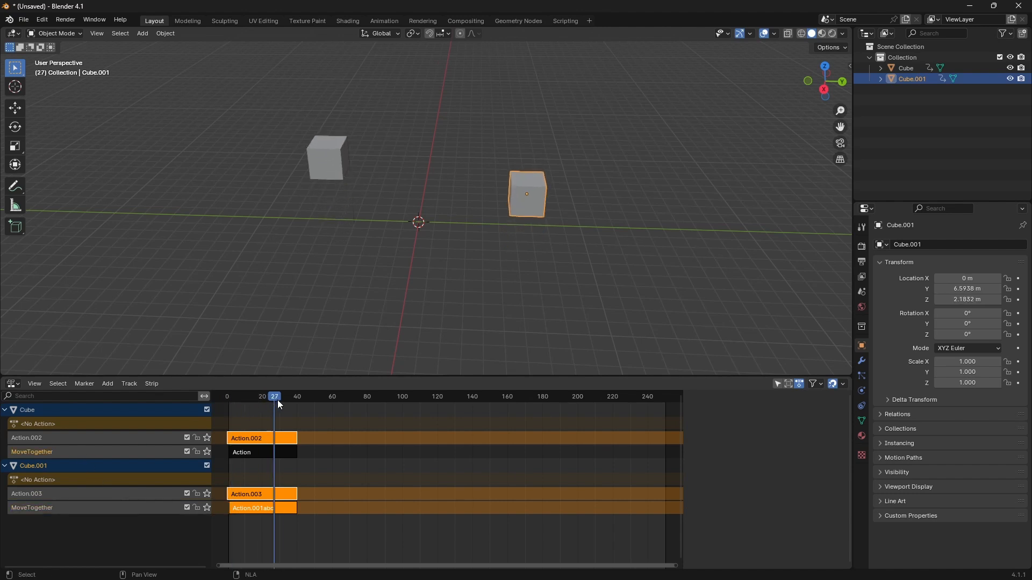
left_click(227, 396)
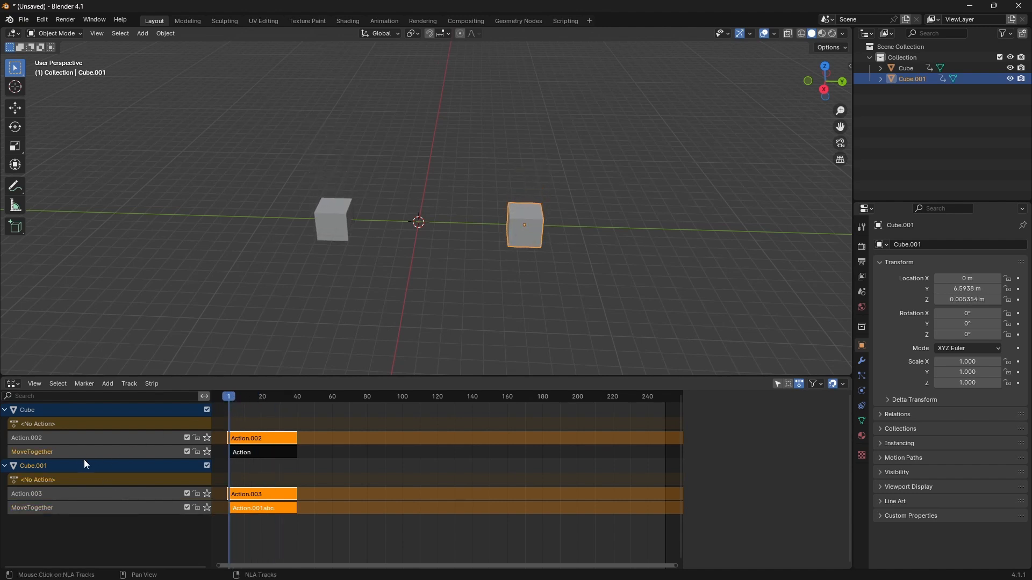
left_click(262, 453)
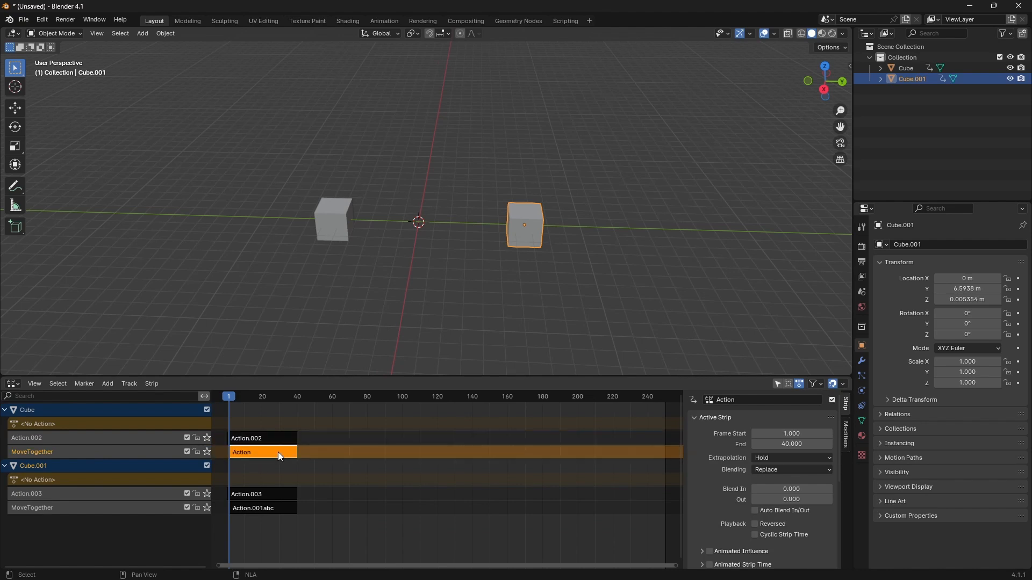
left_click(248, 437)
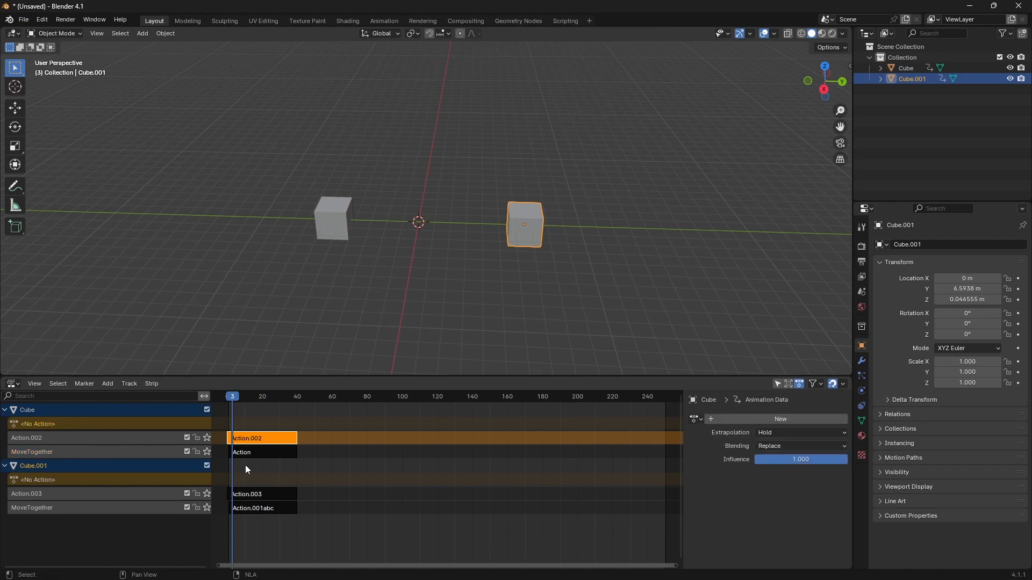
Assign Action.002 as Cube's active action from the Animation Data dropdown
left_click(99, 479)
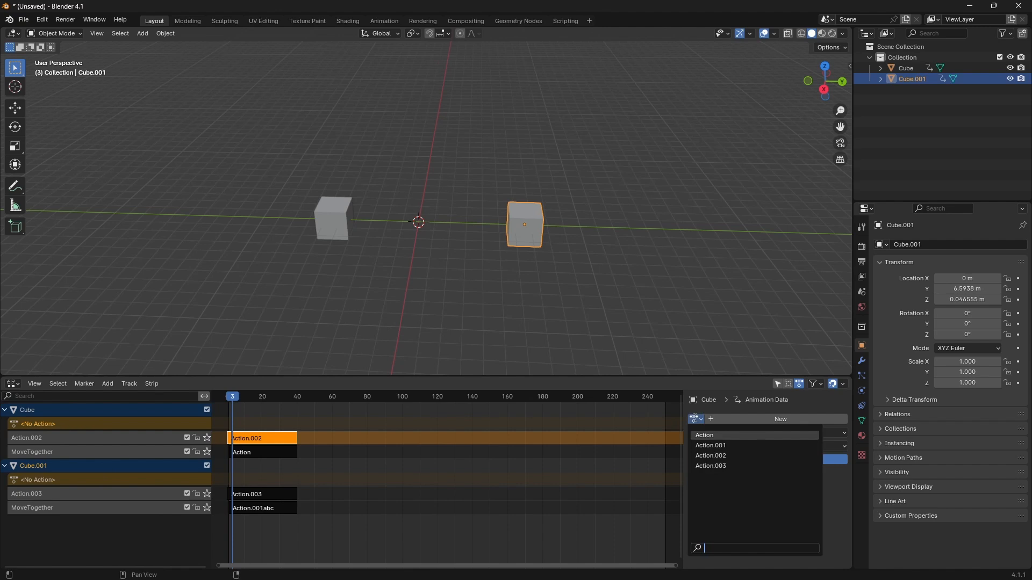
left_click(711, 456)
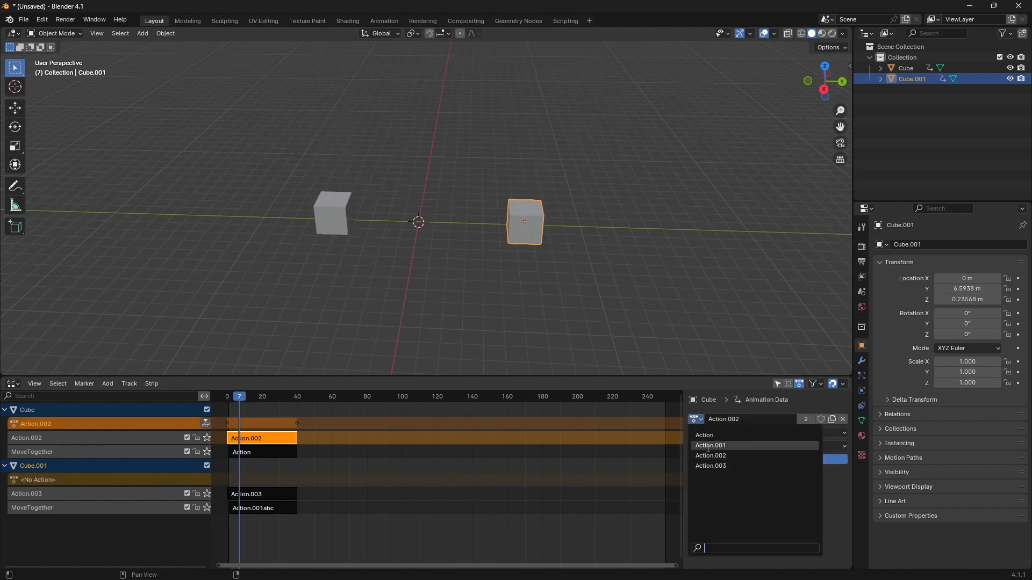
left_click(710, 465)
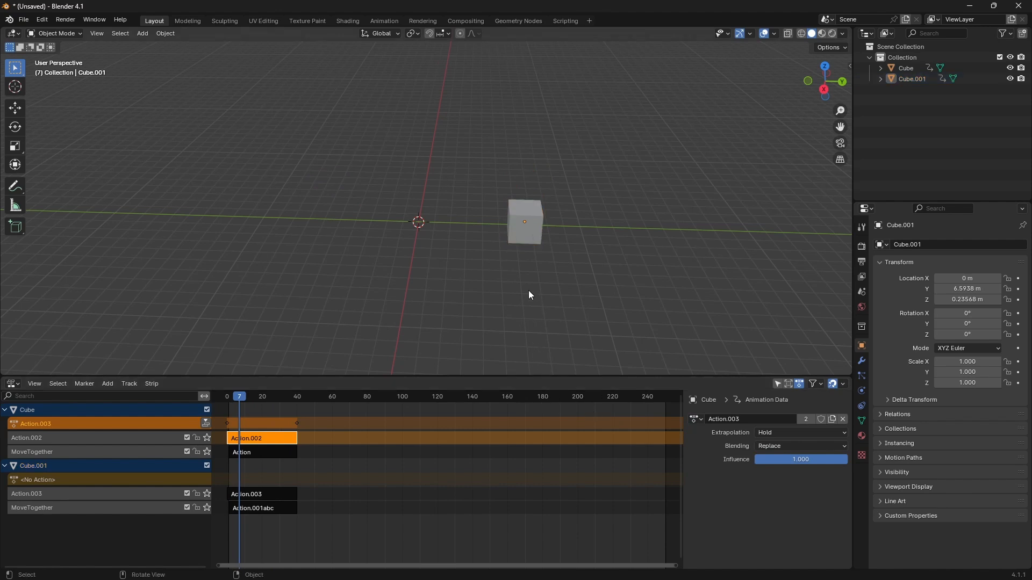
left_click(233, 396)
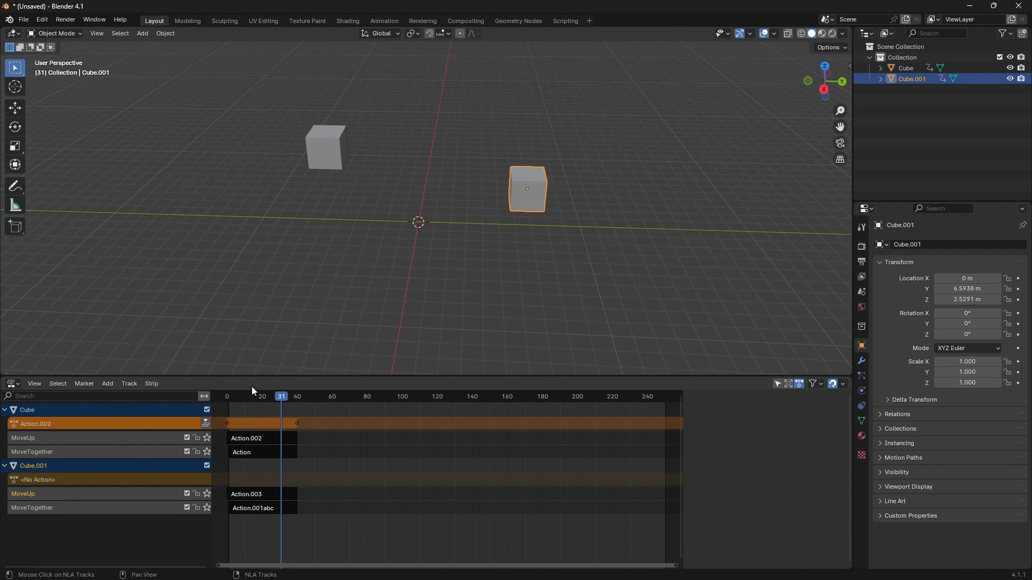
Scrub to frame 49 to check Cube.001's MoveUp motion, then return to frame 1
left_click(280, 396)
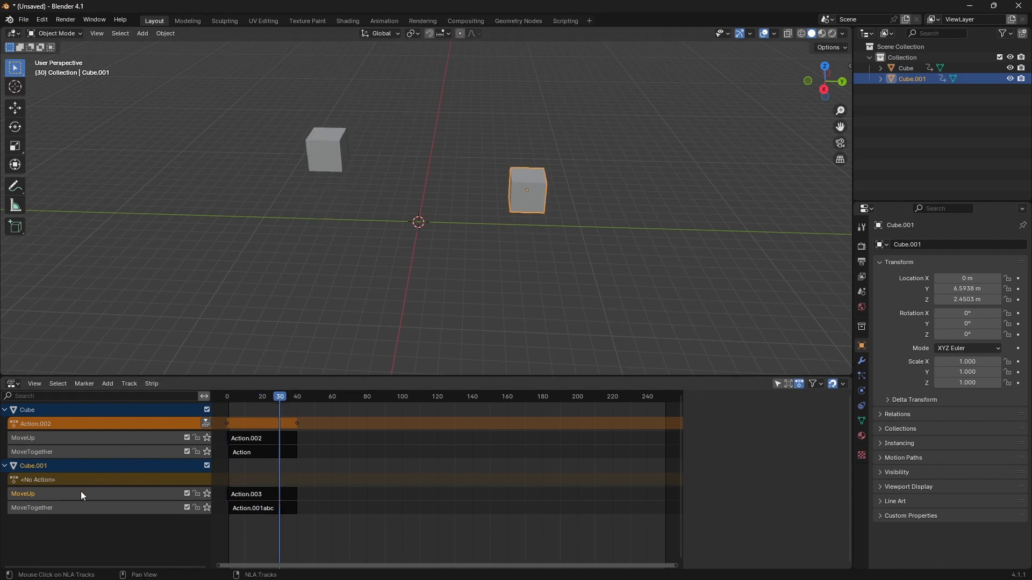
mouse_move(70, 446)
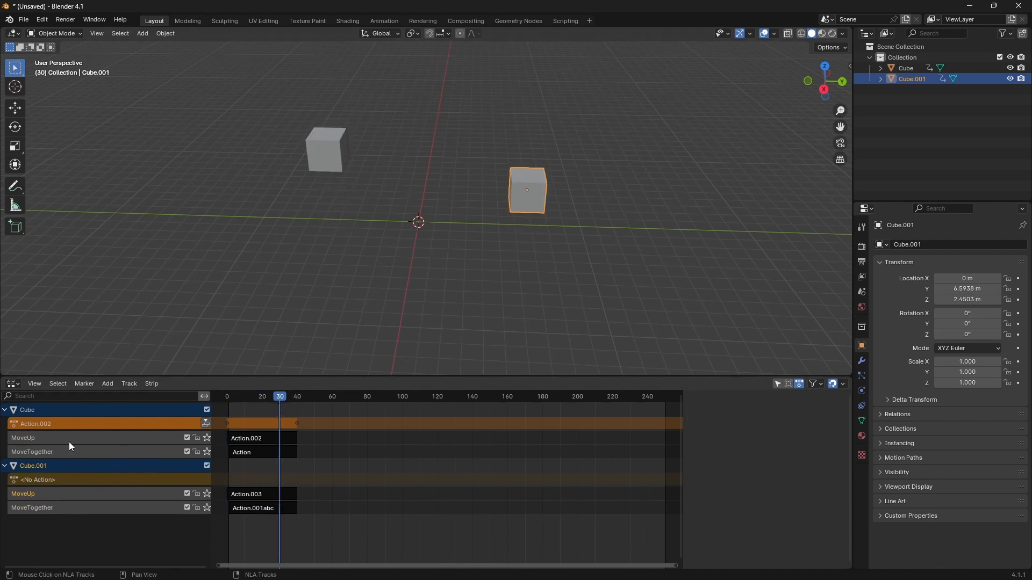
left_click(313, 397)
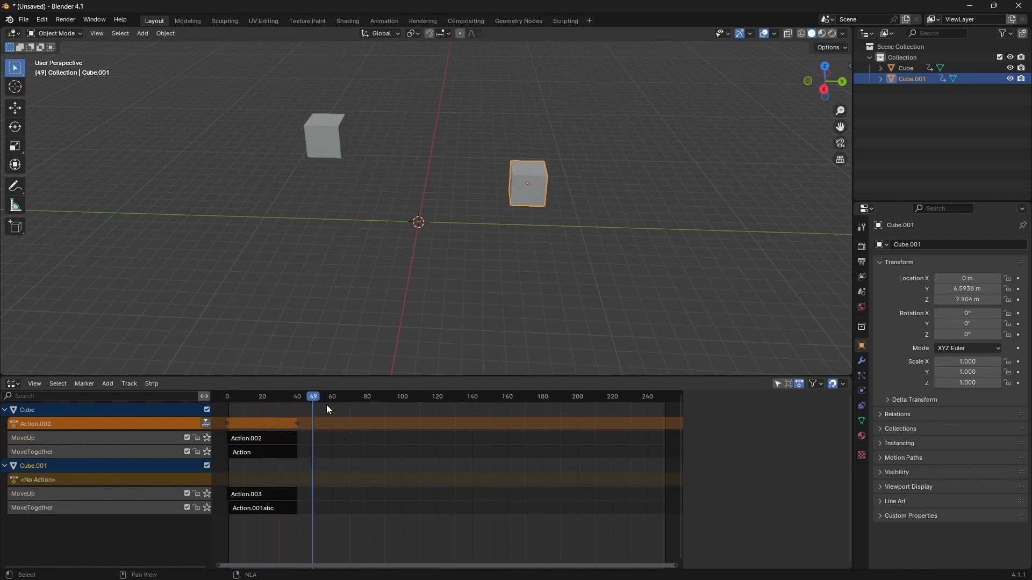
left_click(228, 397)
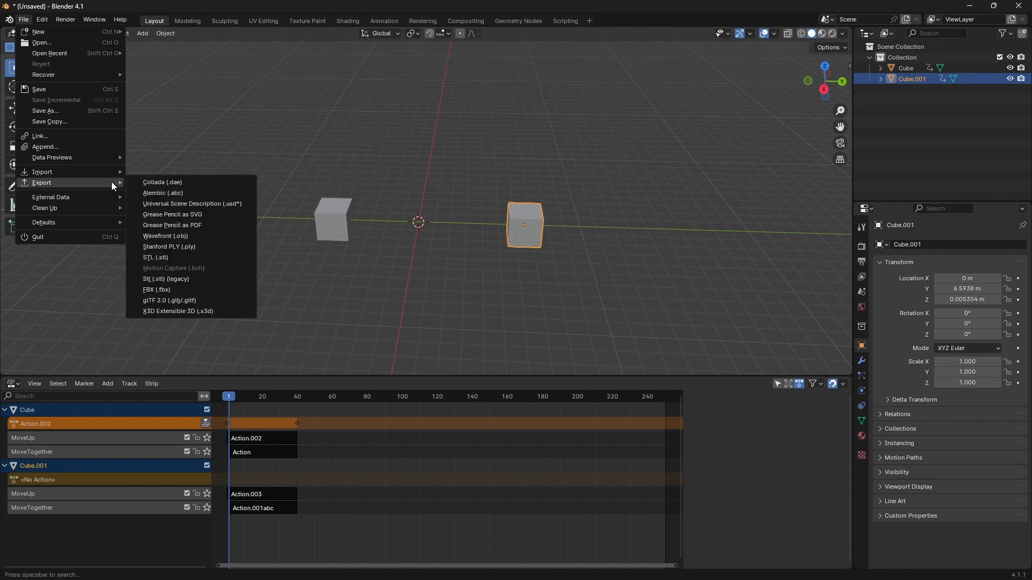
Export the scene as glTF 2.0 to untitled.gltf in the test_Scene_3 folder with animation included
left_click(219, 294)
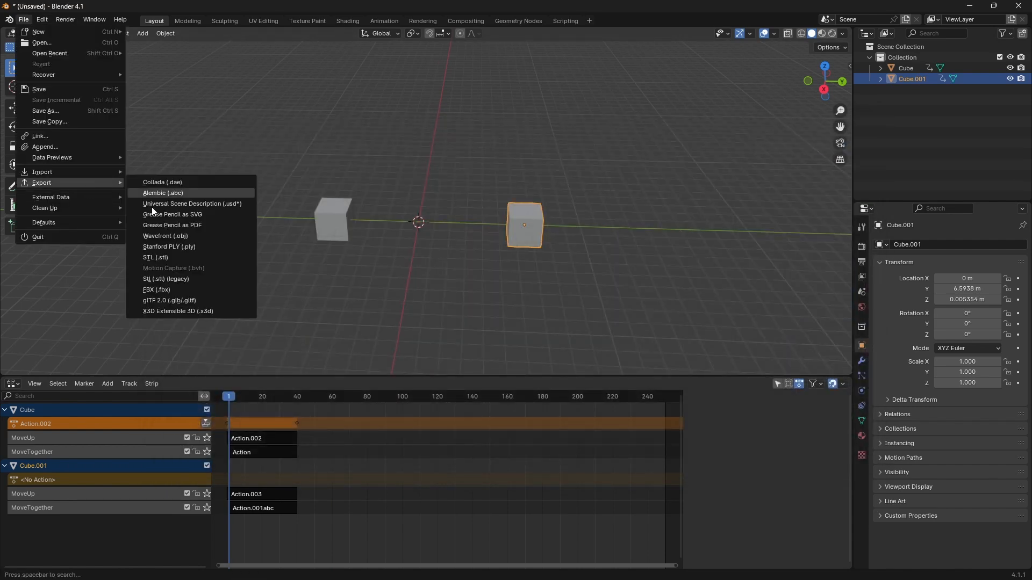
left_click(169, 300)
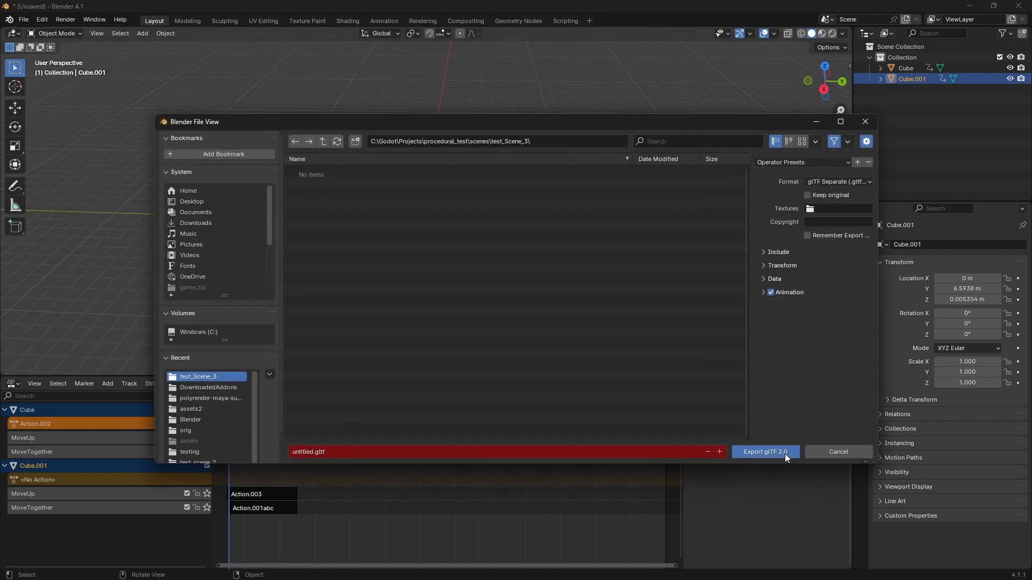
left_click(764, 452)
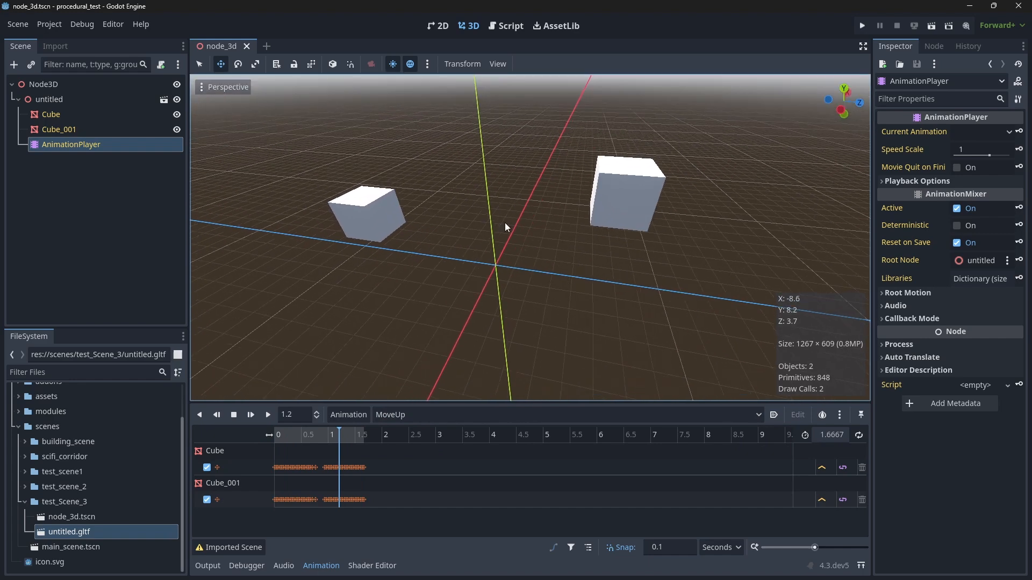
Scrub the MoveUp animation near its start to see both cubes partway through their motion
left_click(299, 434)
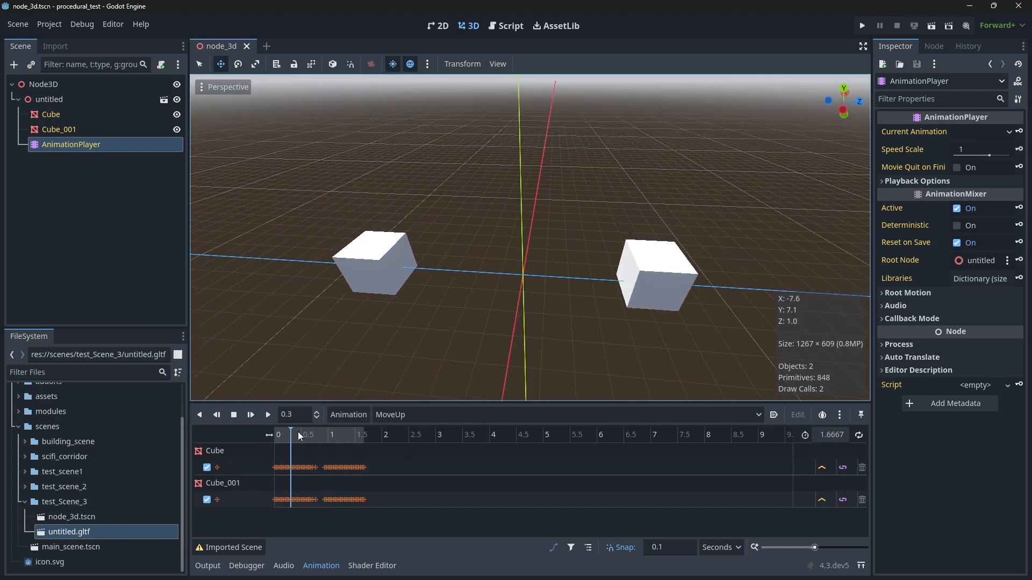